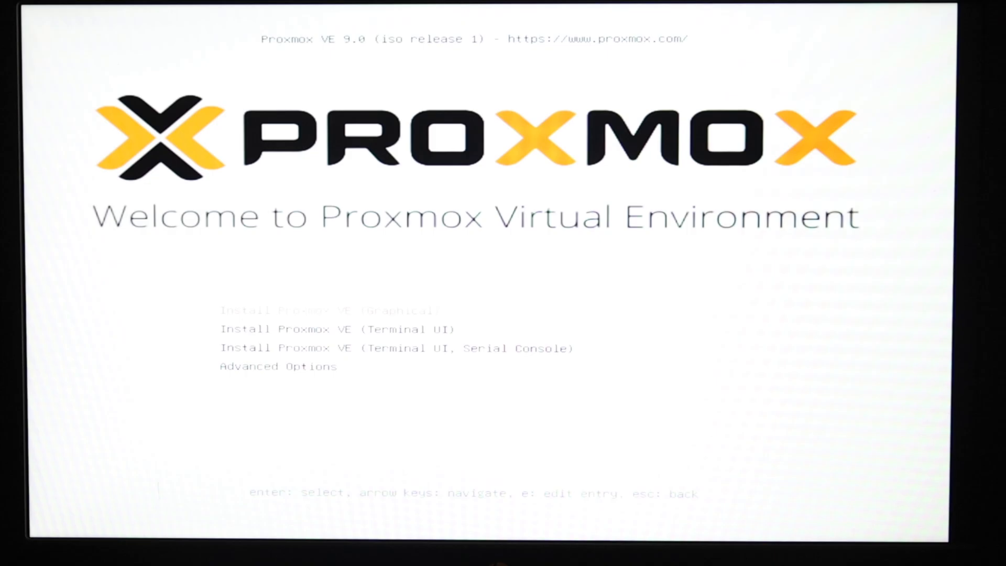
Step: Edit the graphical install entry, append nomodeset to the kernel line, and boot it
key("e")
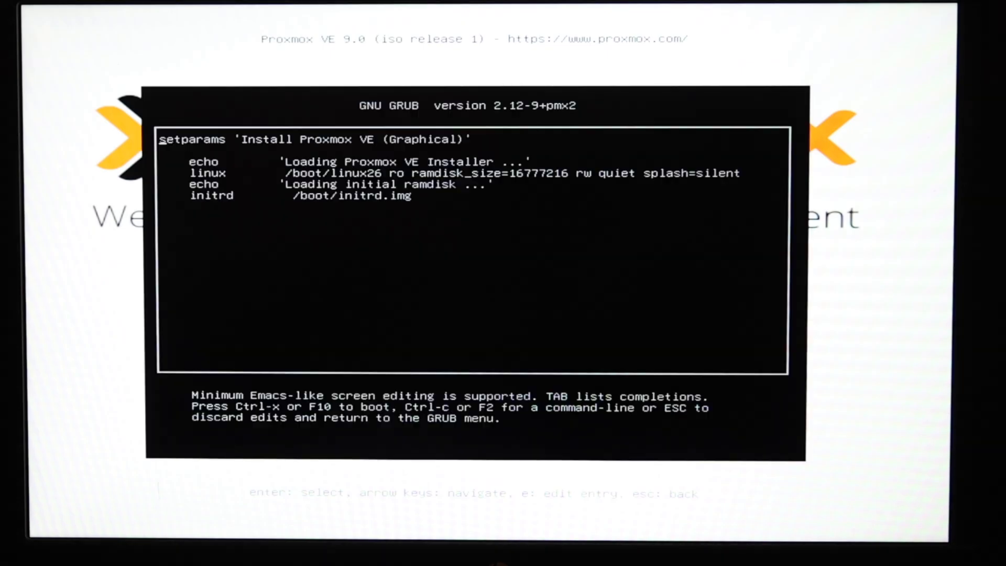
key("Down")
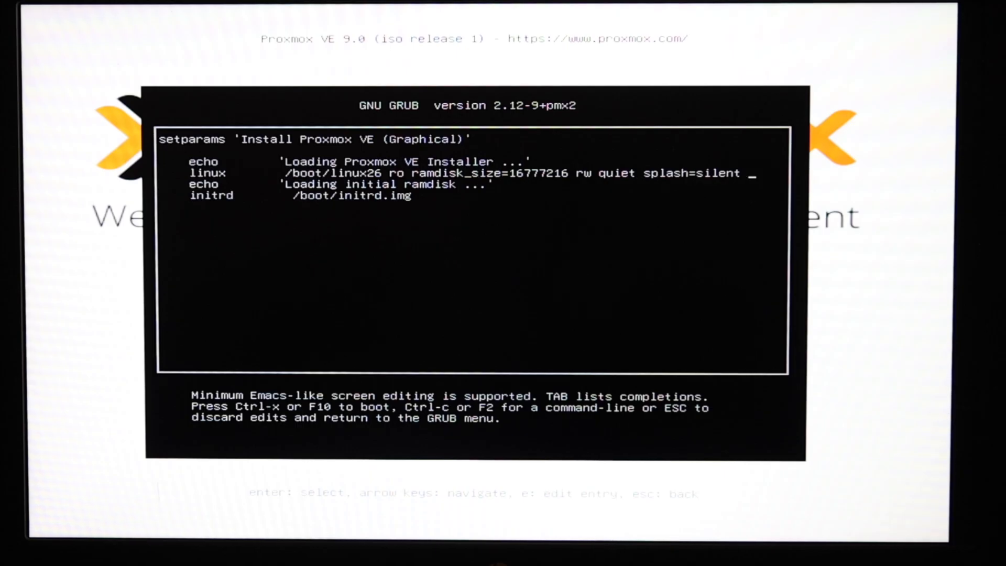
type("nomo")
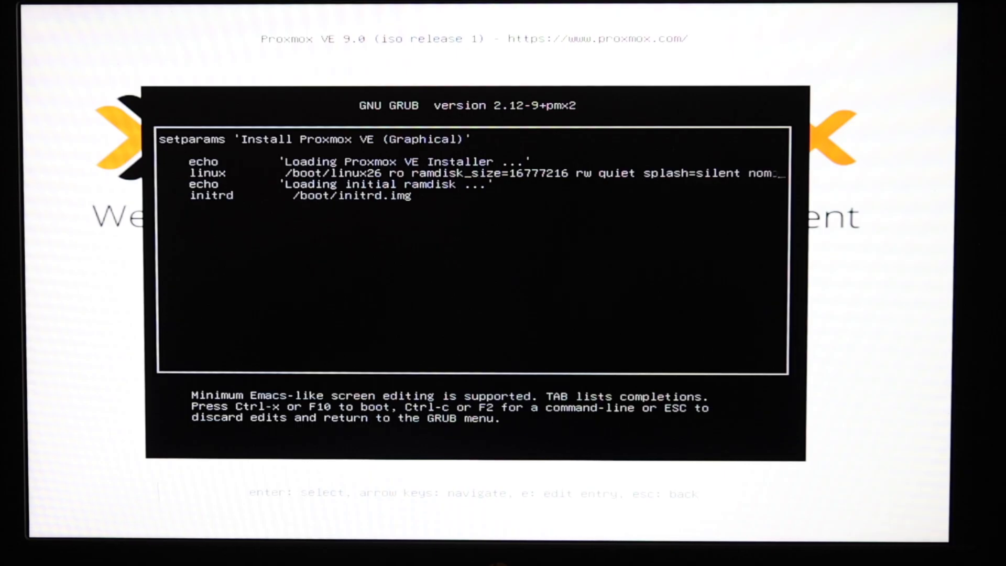
type("dese")
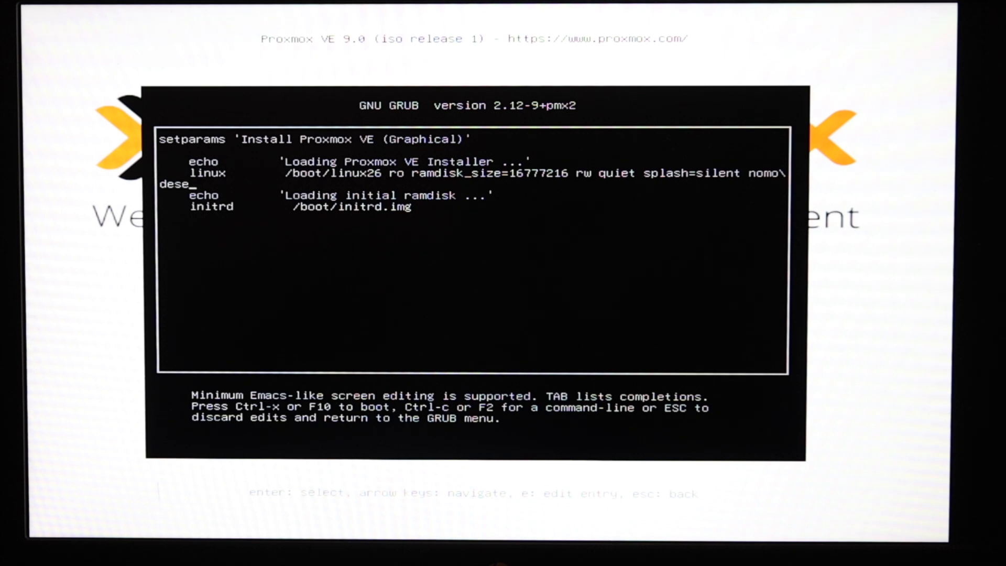
key("ctrl+x")
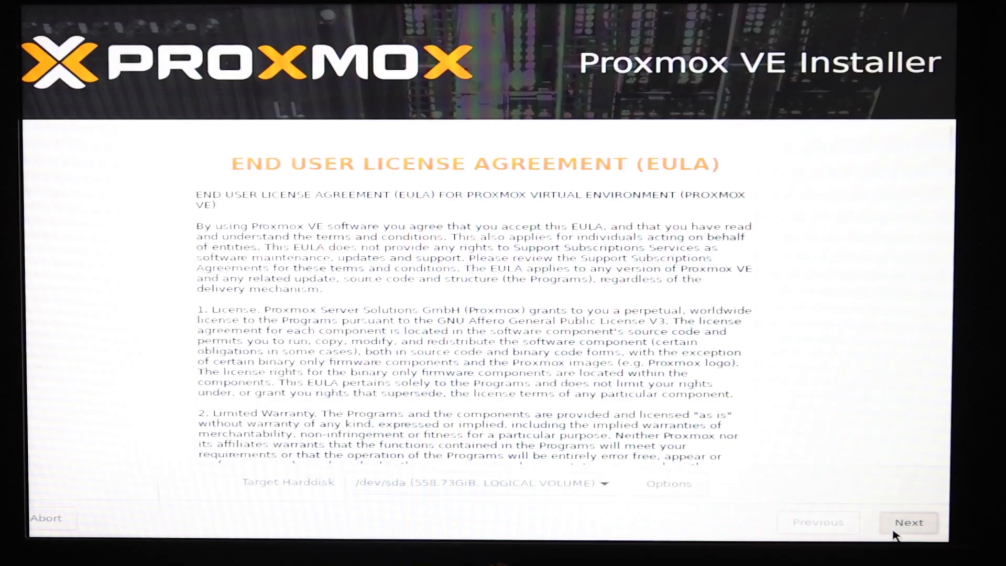
Step: Accept the EULA, keep the default target disk, and choose time zone America/Denver
left_click(909, 522)
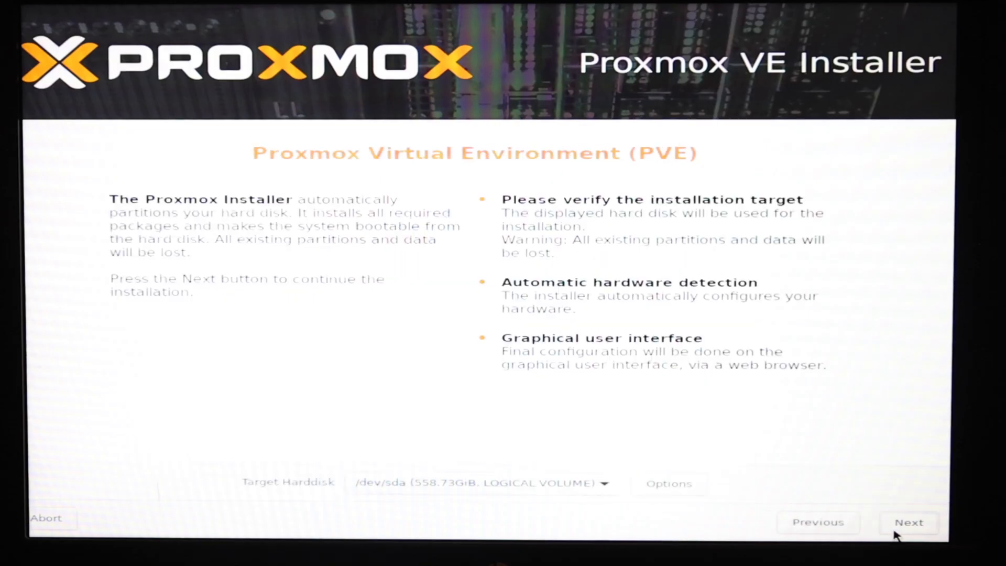
left_click(909, 522)
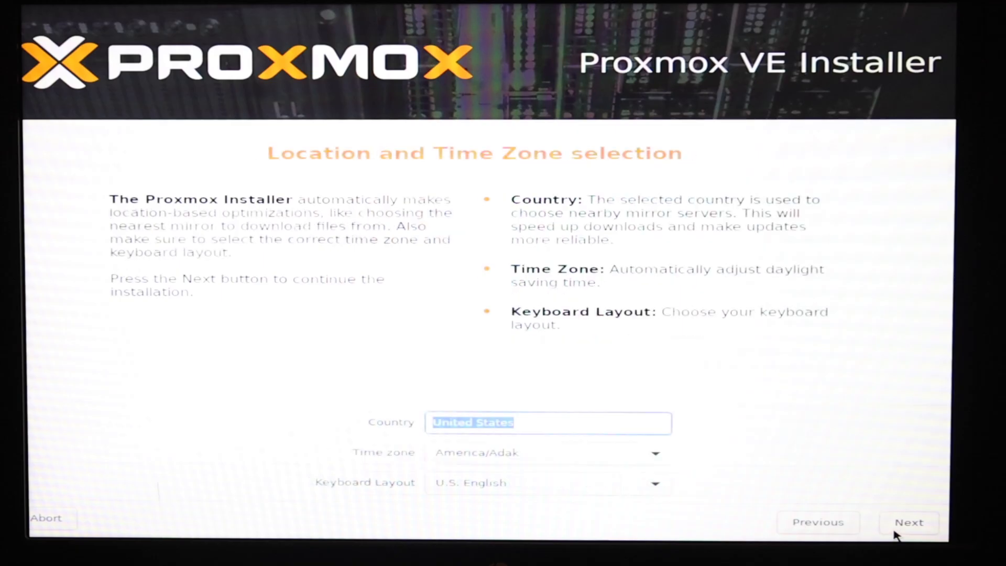
left_click(654, 452)
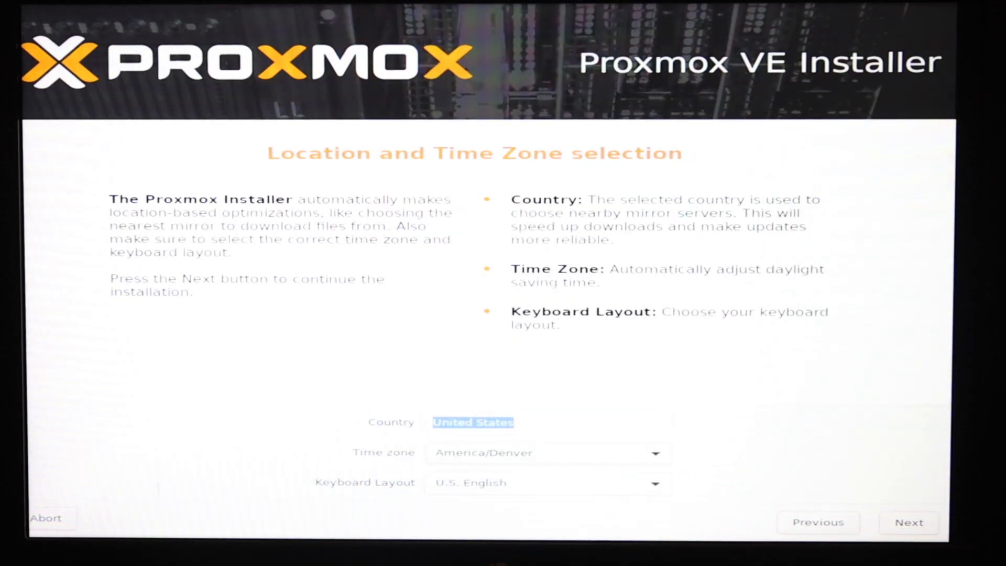
left_click(909, 522)
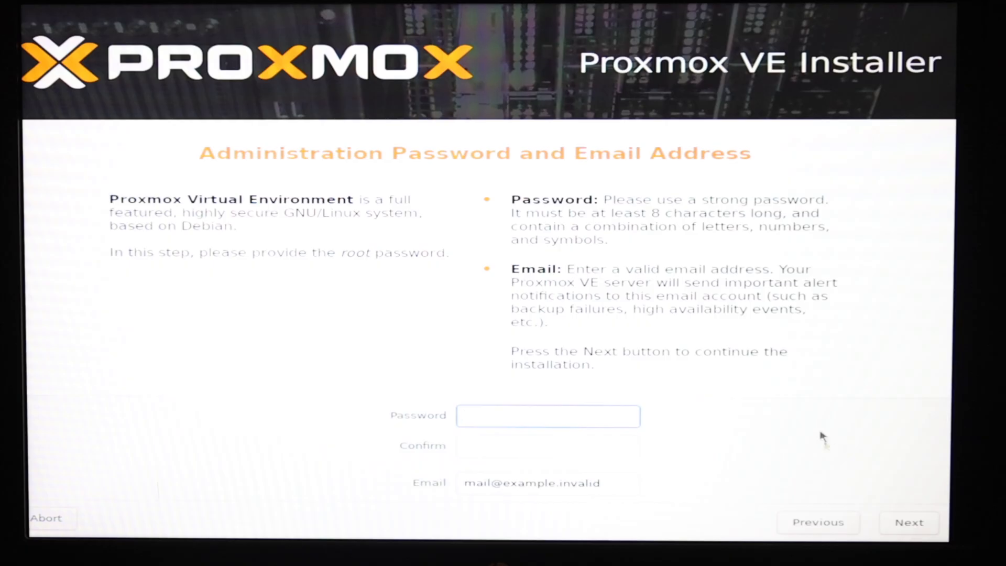
Step: Enter and confirm the root password, fill in the admin email, and continue
type("password")
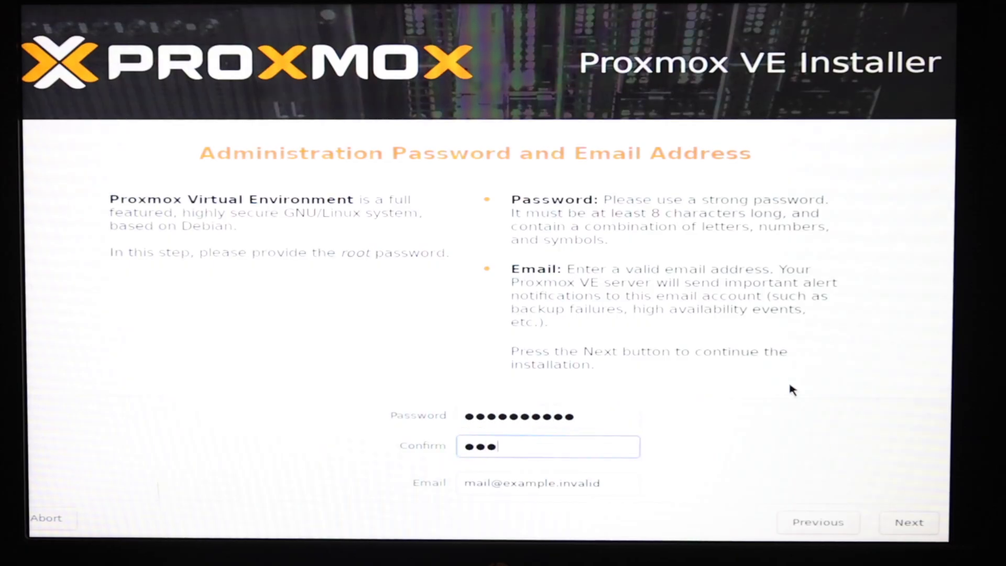
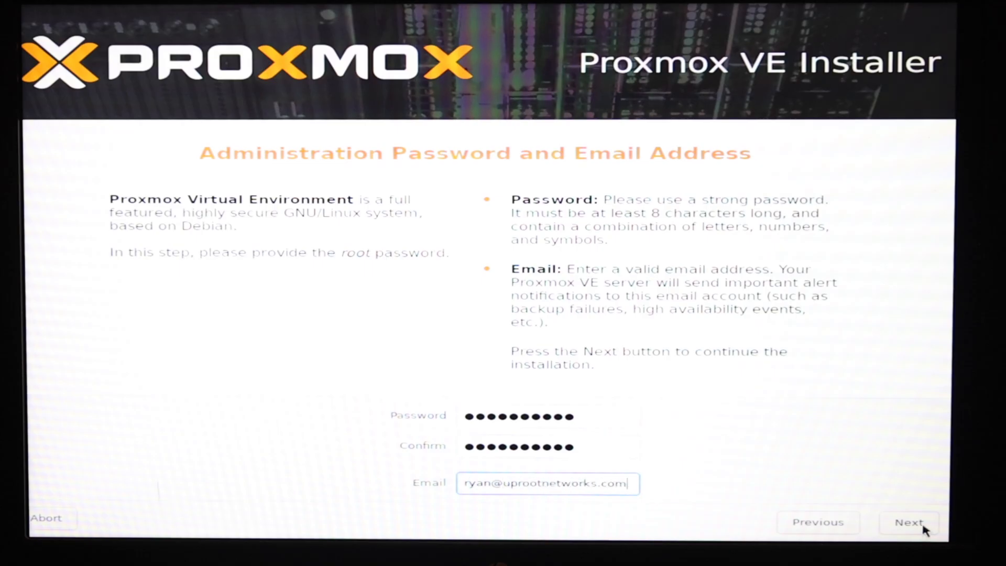
left_click(909, 522)
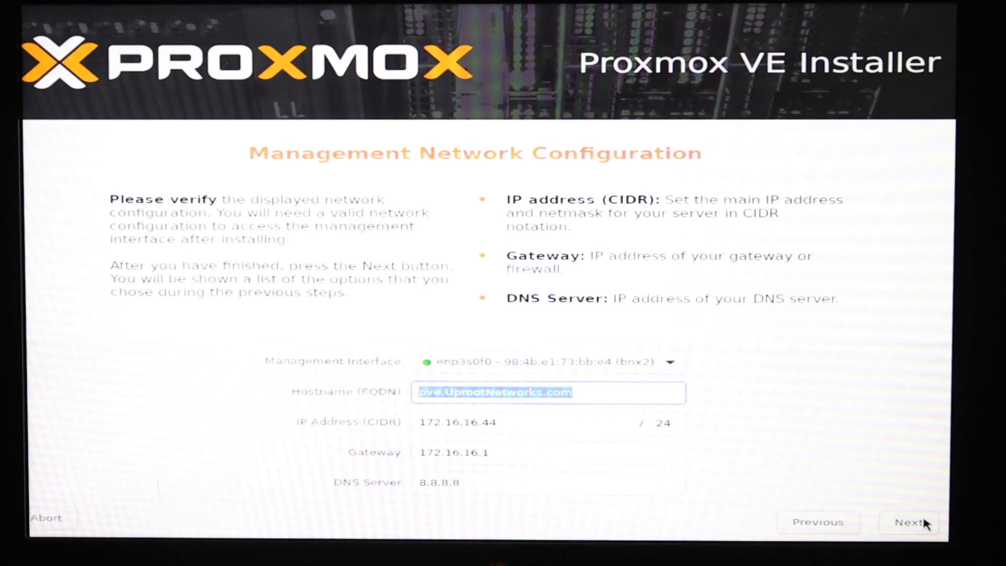
Step: Keep the default management network settings and start the install from the summary
left_click(909, 522)
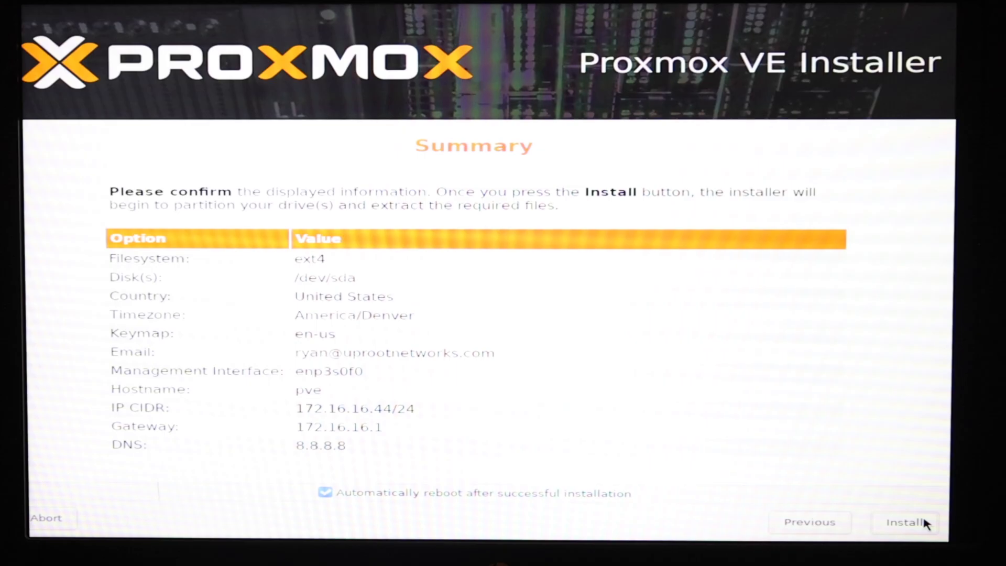
left_click(906, 522)
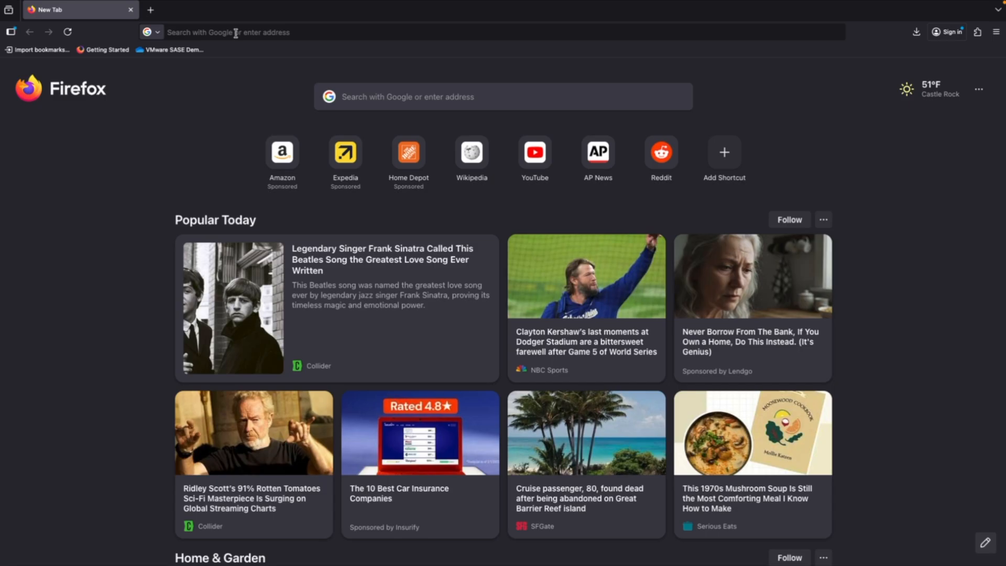
Step: Log in to 172.16.16.44:8006 as root and dismiss the subscription notice
type("172.16.16.")
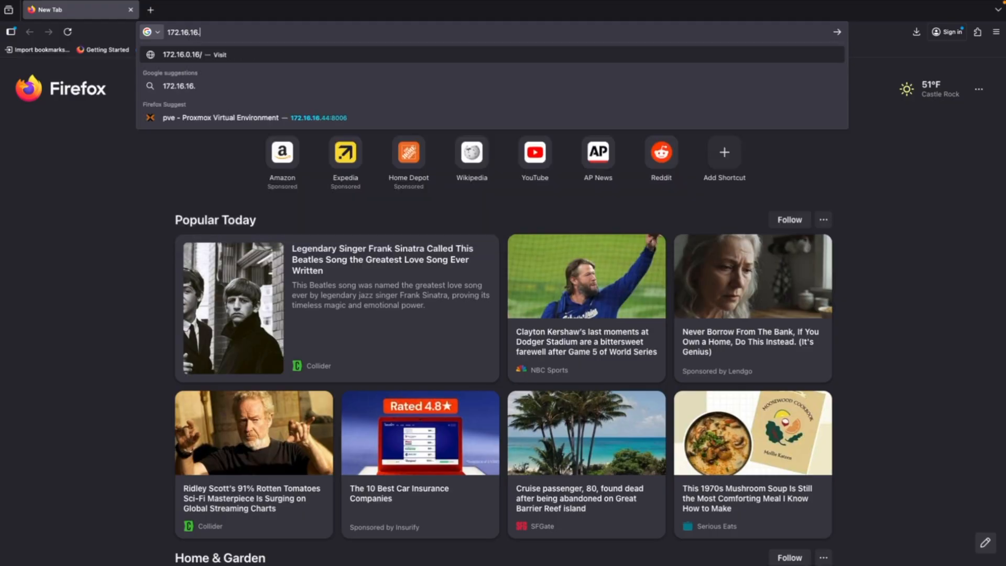
type("44:8006/#v1:0:18:4:::::::")
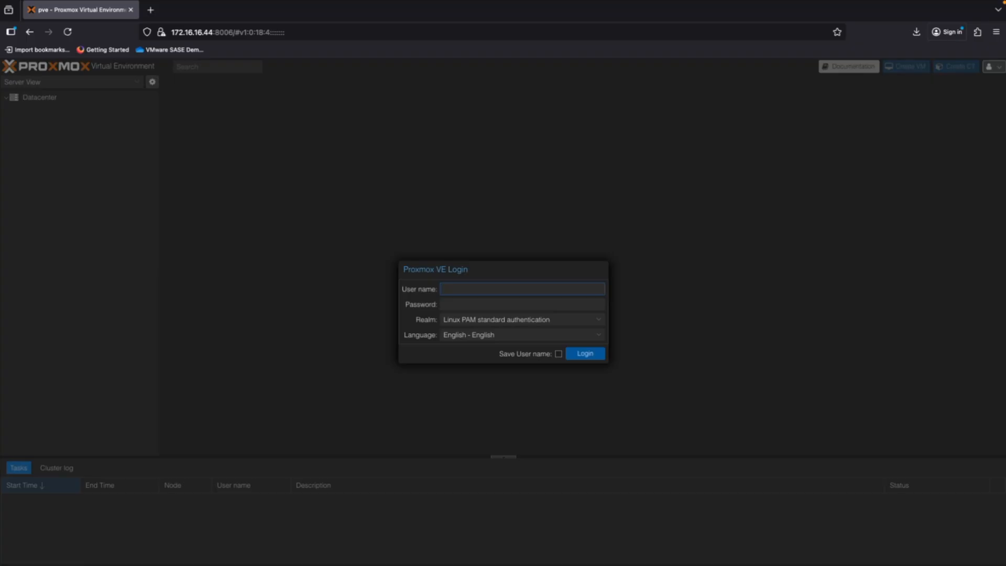
type("root")
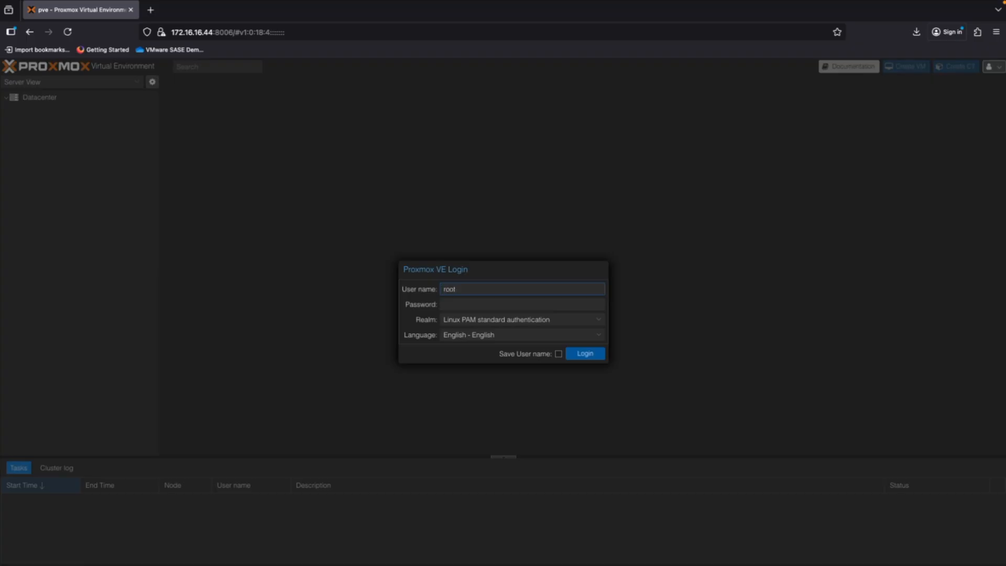
type("password")
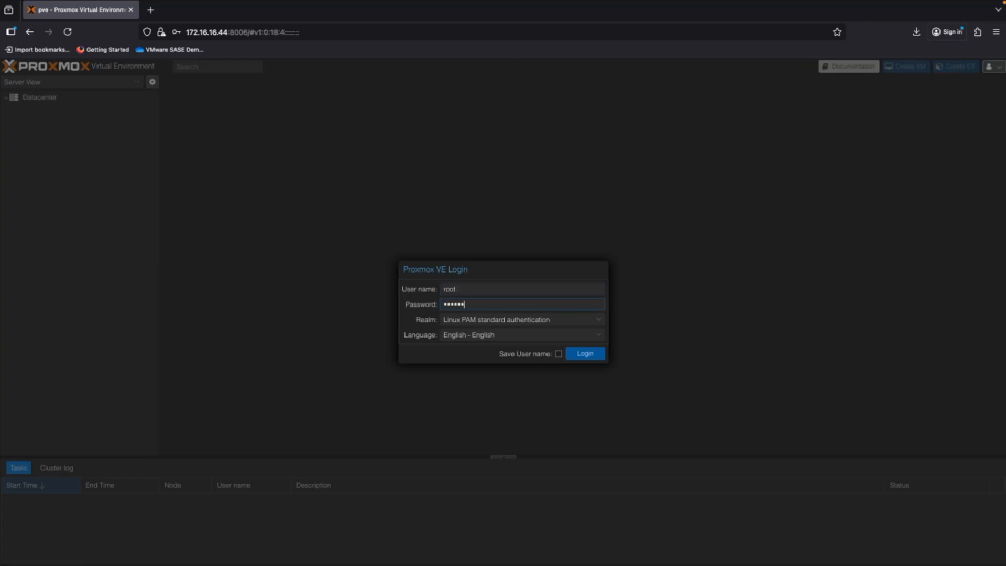
left_click(584, 352)
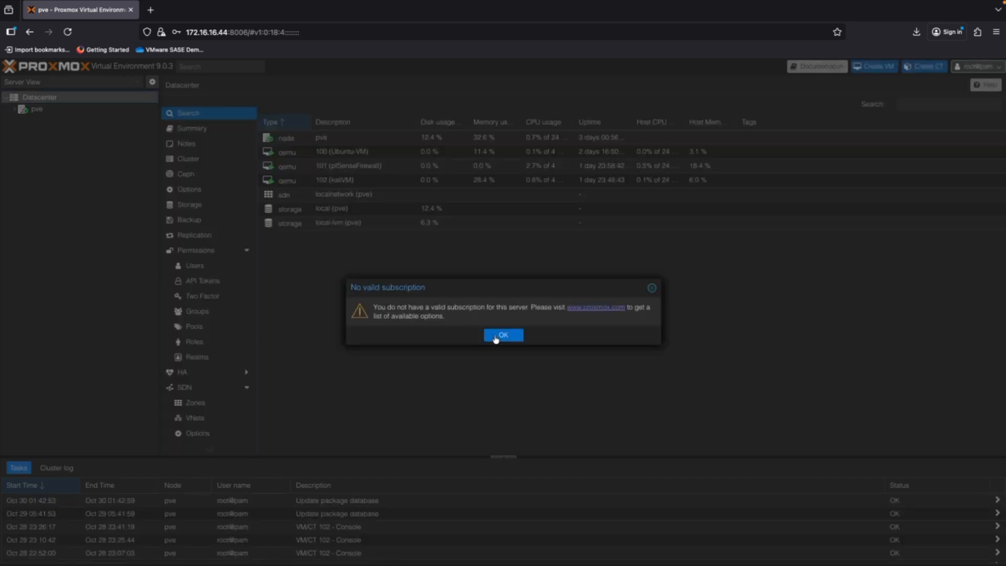
left_click(503, 335)
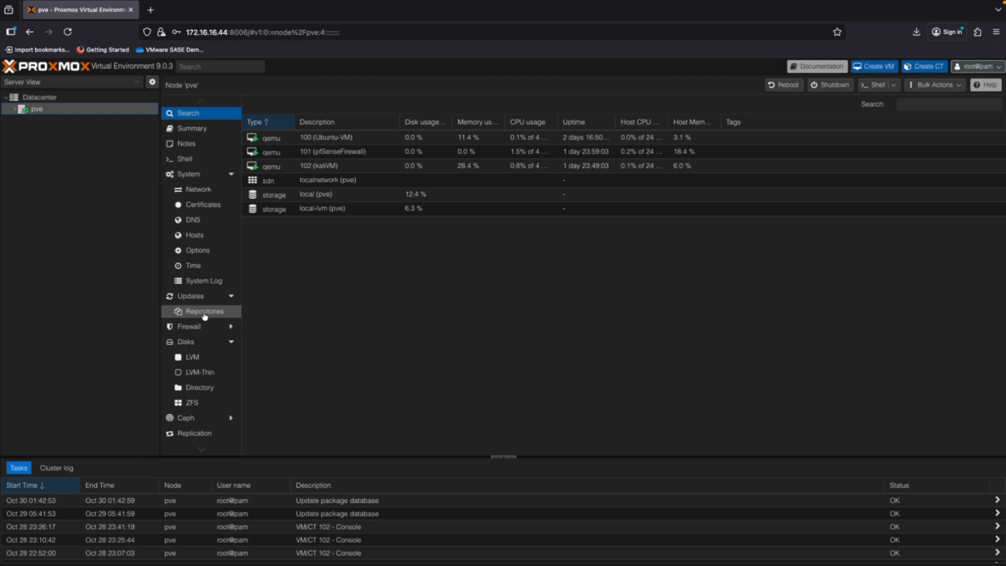
Step: Open the pve node's repository list and keep the enterprise repositories disabled
left_click(204, 311)
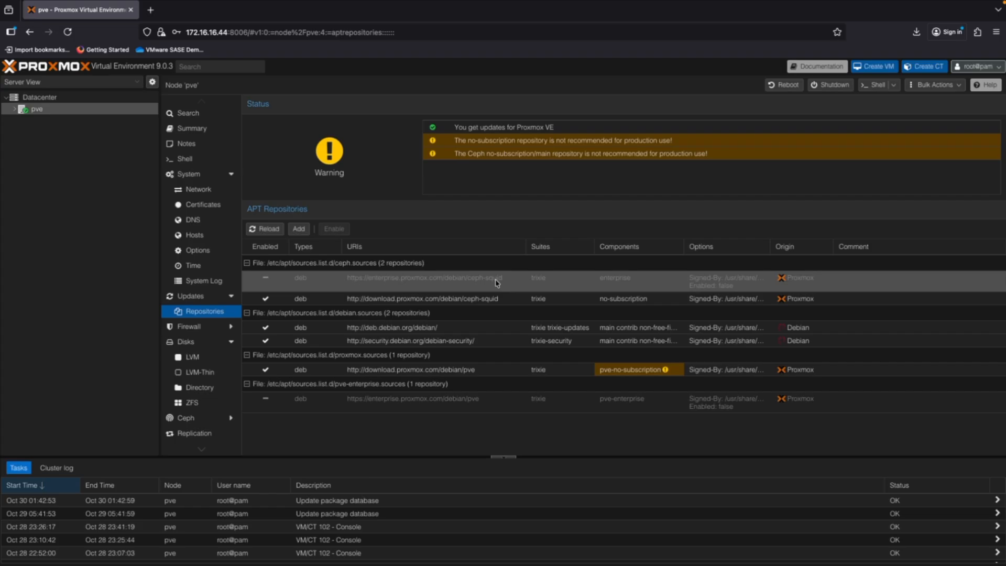
left_click(423, 278)
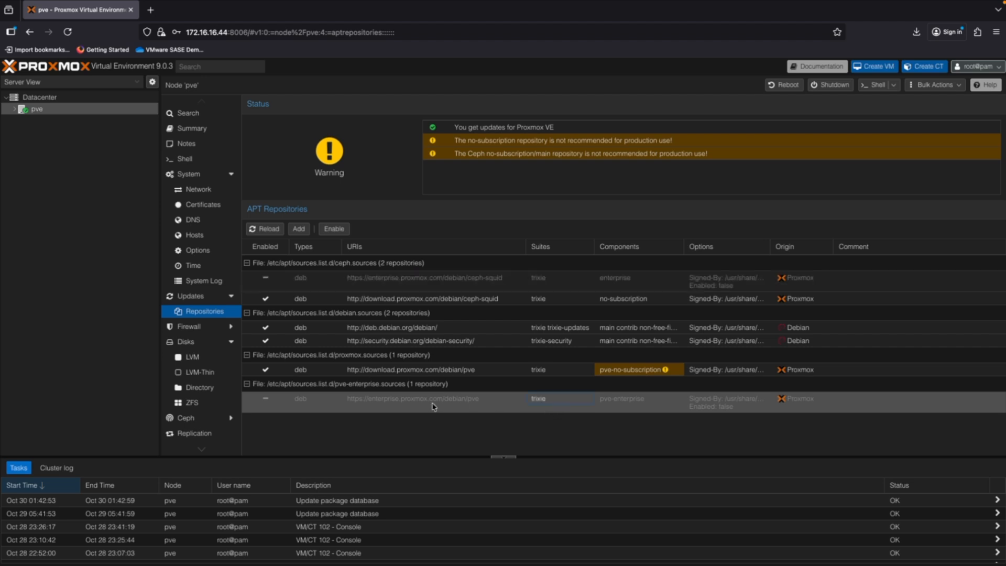
mouse_move(435, 412)
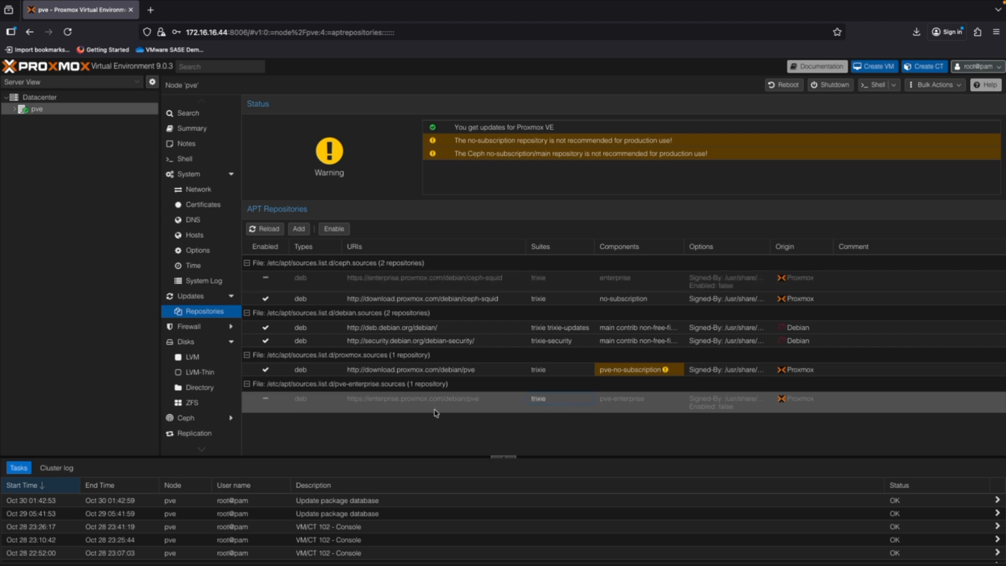
mouse_move(420, 410)
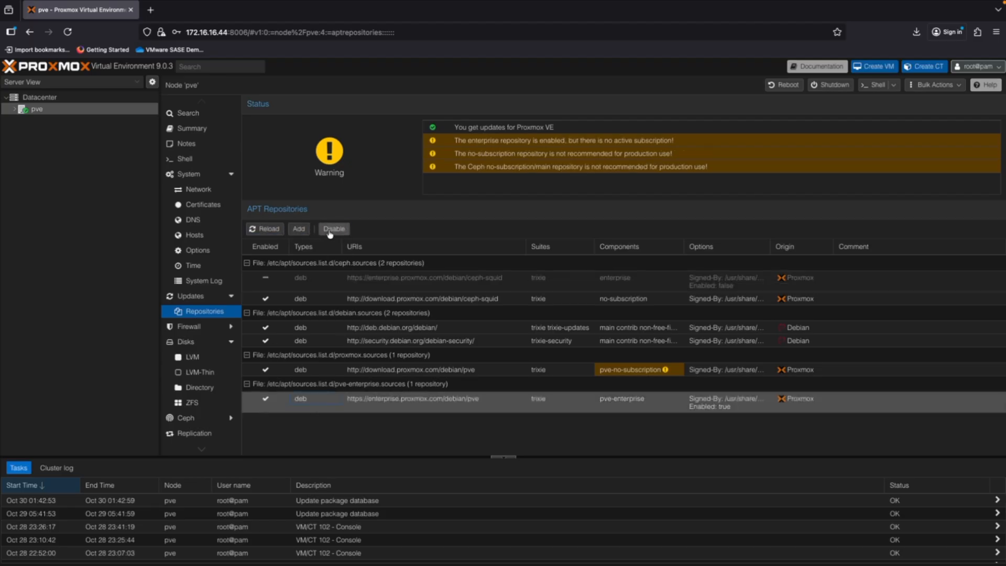
left_click(334, 229)
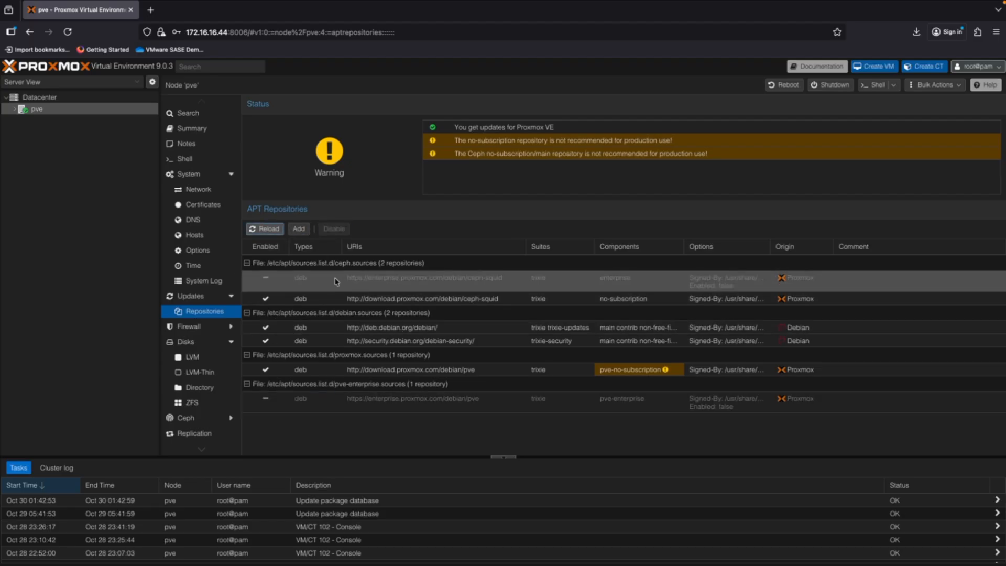
mouse_move(335, 437)
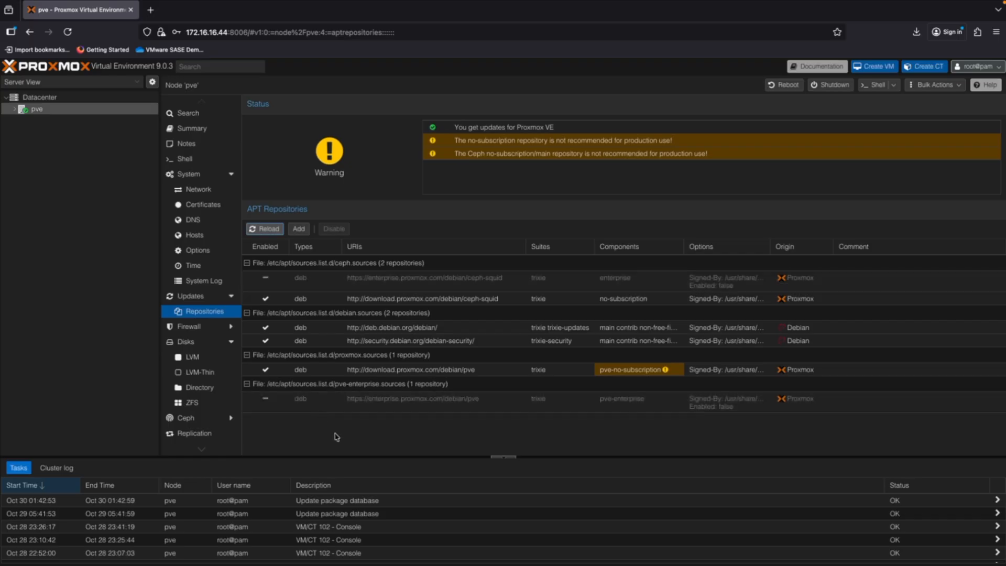
mouse_move(395, 452)
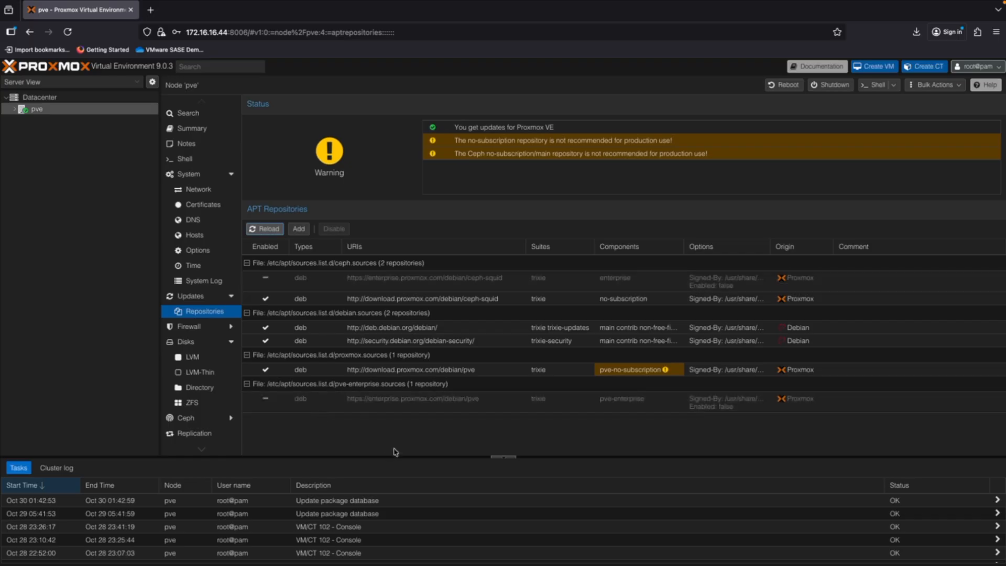
mouse_move(398, 455)
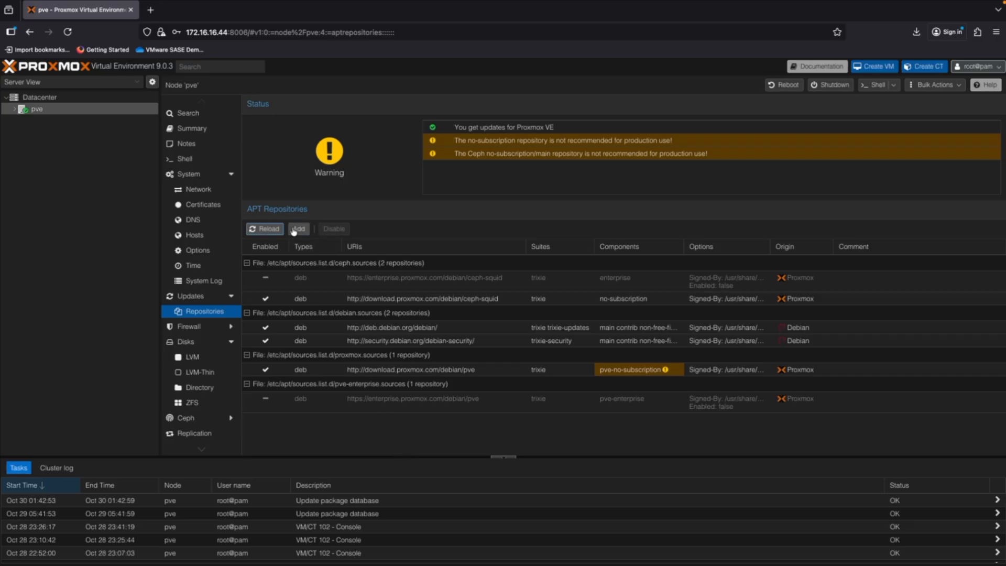
Step: Add the No-Subscription repository to the pve node
left_click(298, 229)
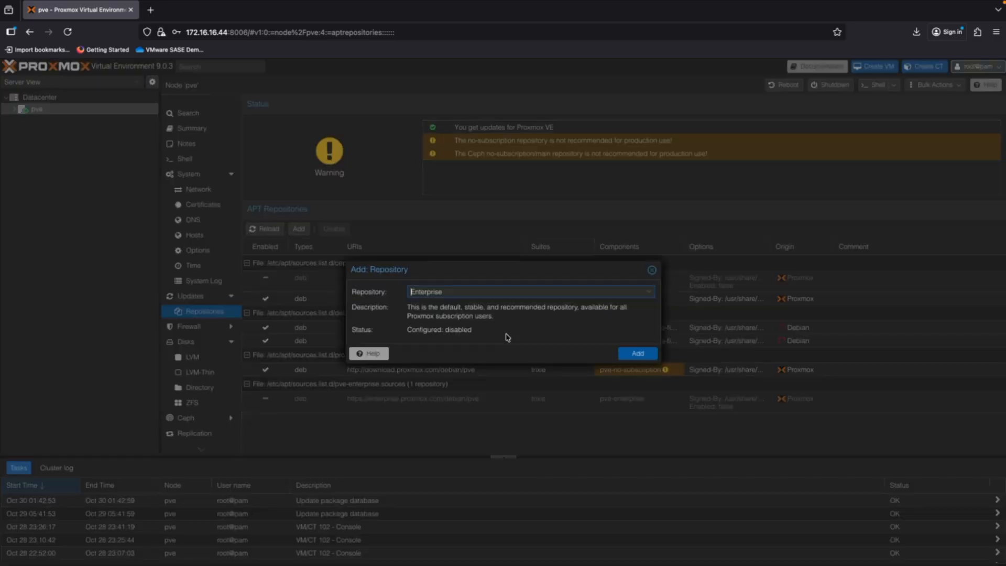
left_click(649, 291)
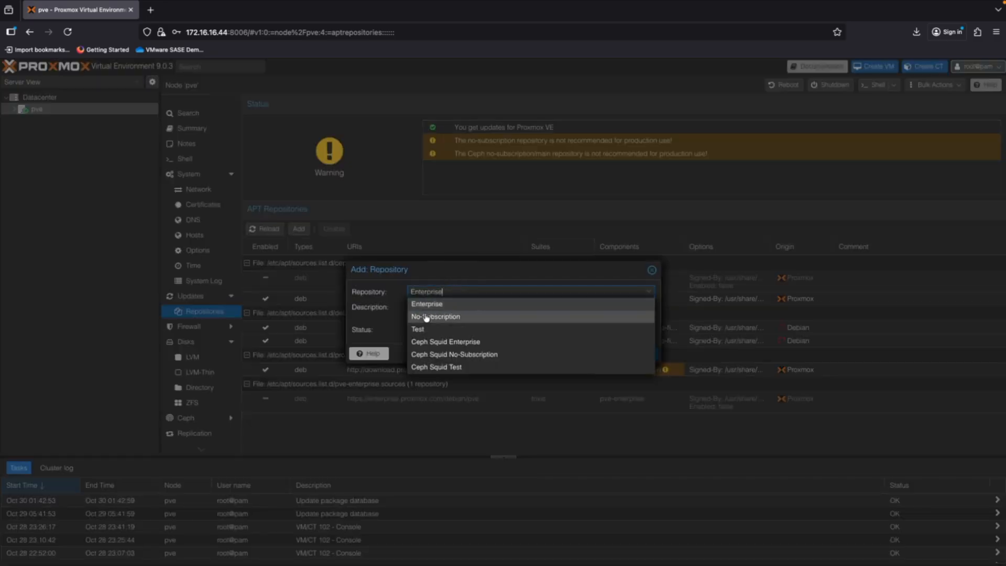
left_click(436, 317)
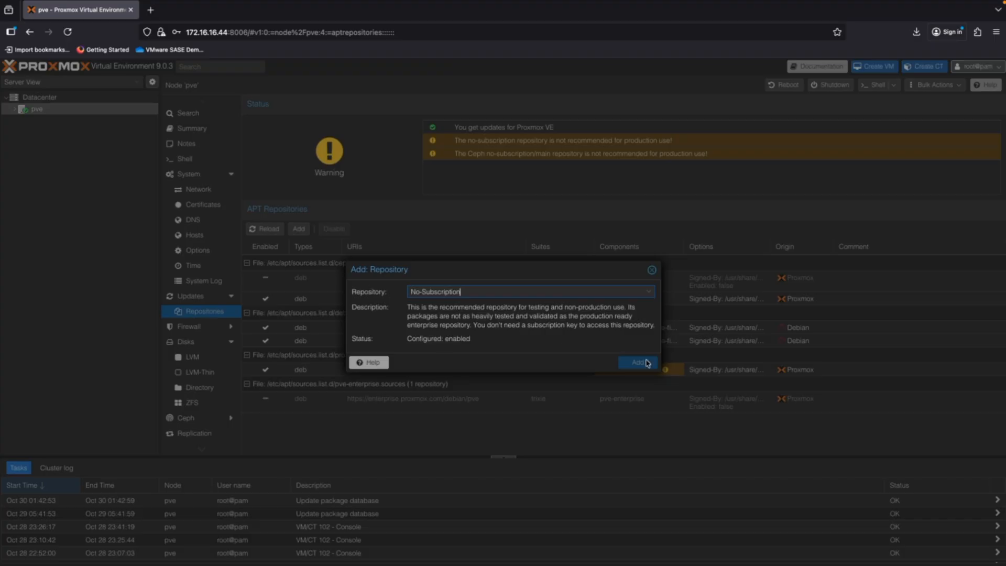
left_click(638, 362)
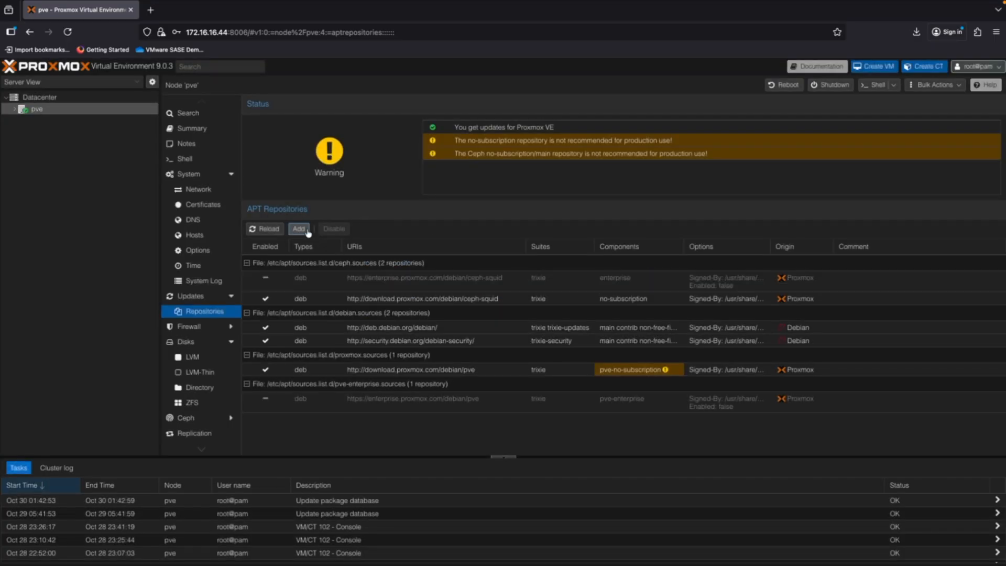
Step: Add the Ceph Squid No-Subscription repository and refresh the available package updates
left_click(298, 228)
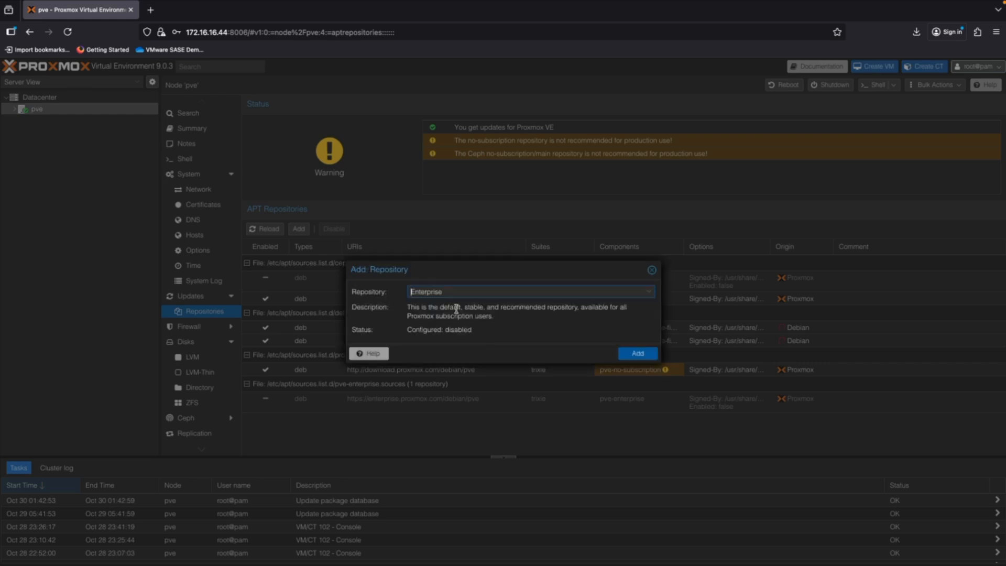
left_click(649, 291)
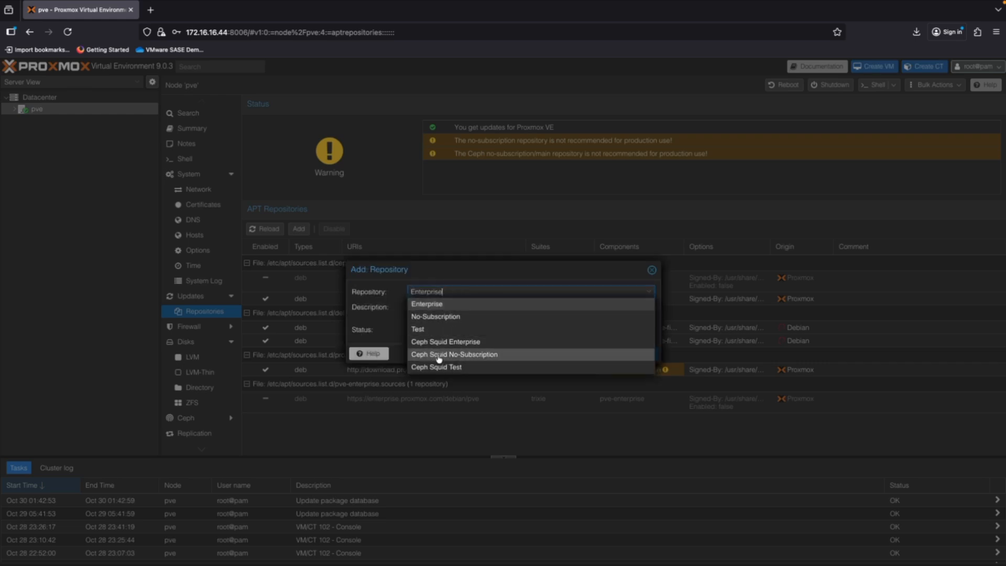
left_click(454, 354)
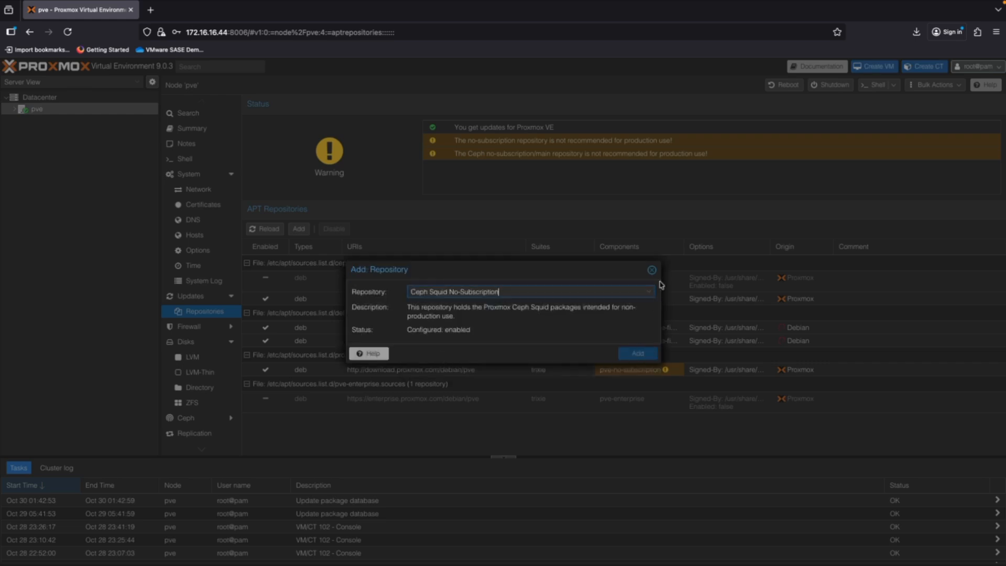
left_click(651, 270)
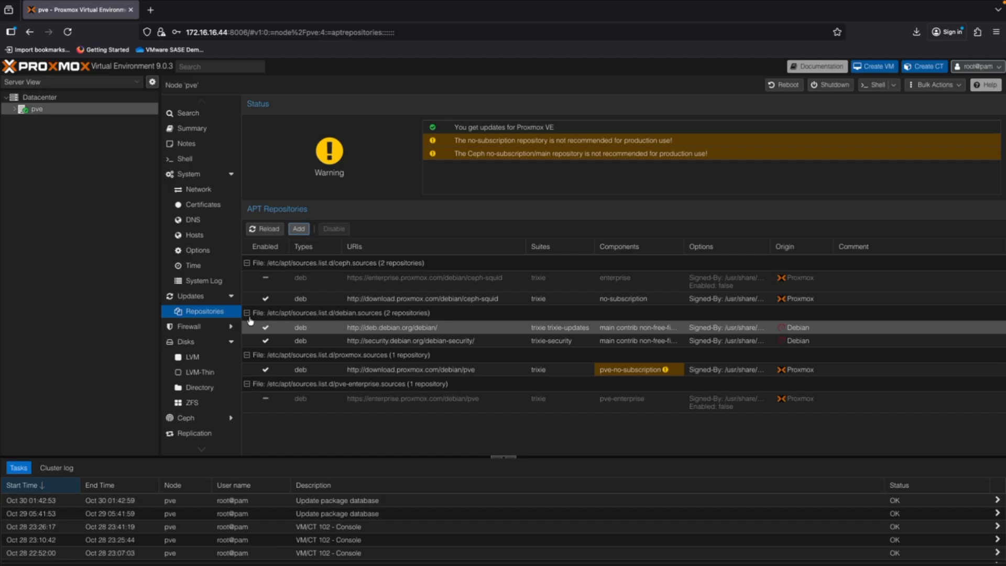
left_click(189, 296)
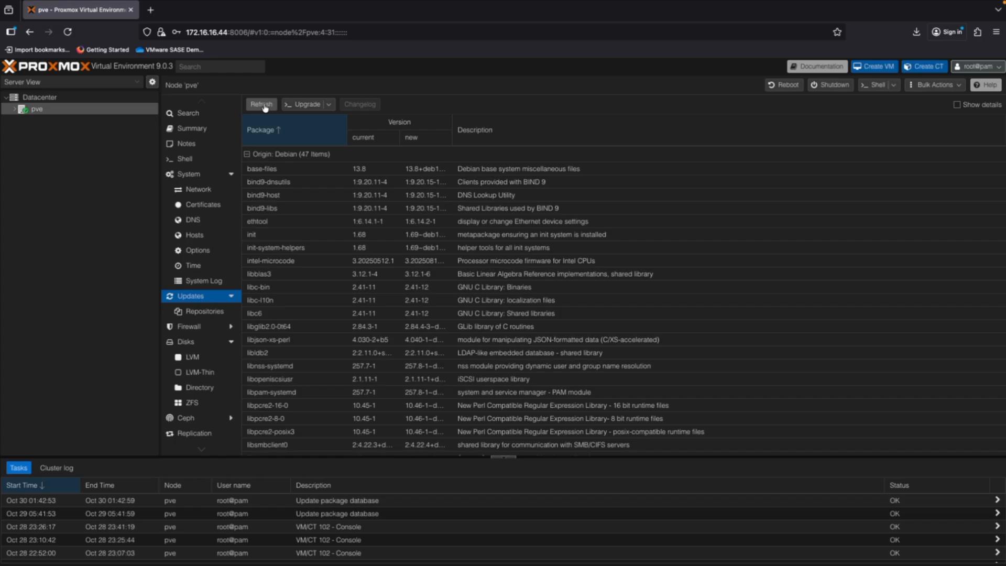
left_click(261, 104)
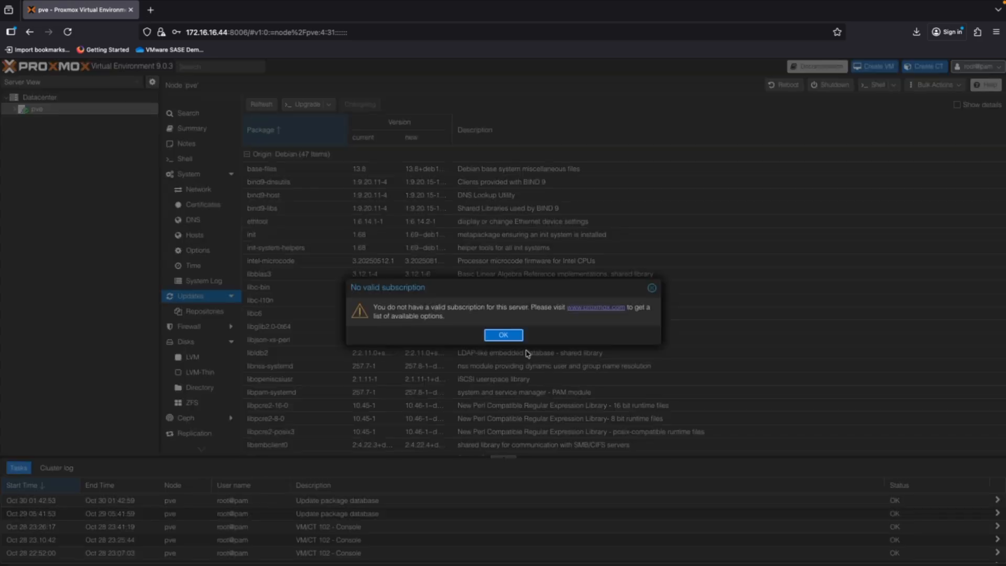
Step: Dismiss the no-valid-subscription notice and close the finished package update log
left_click(503, 335)
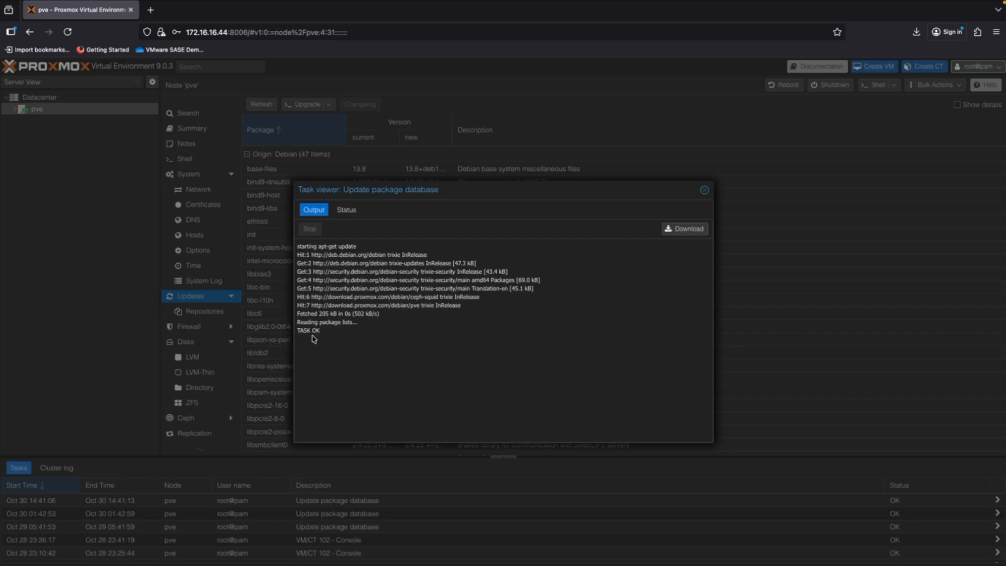
mouse_move(411, 323)
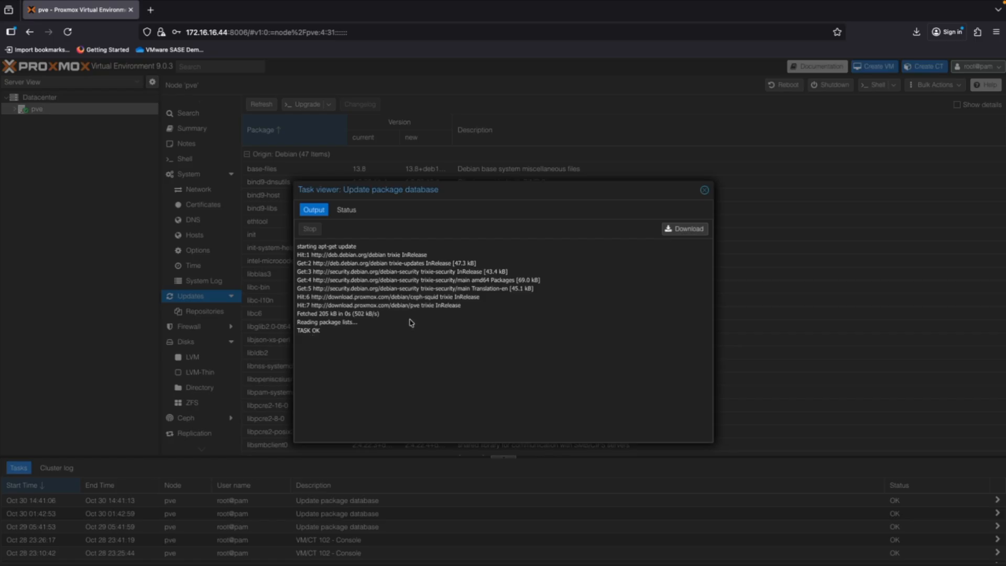
mouse_move(704, 190)
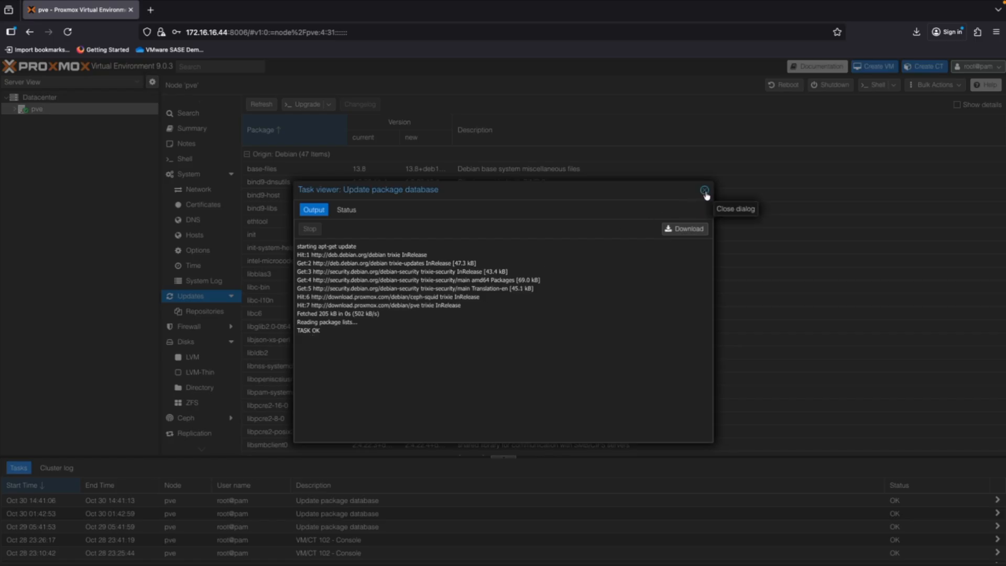
left_click(705, 193)
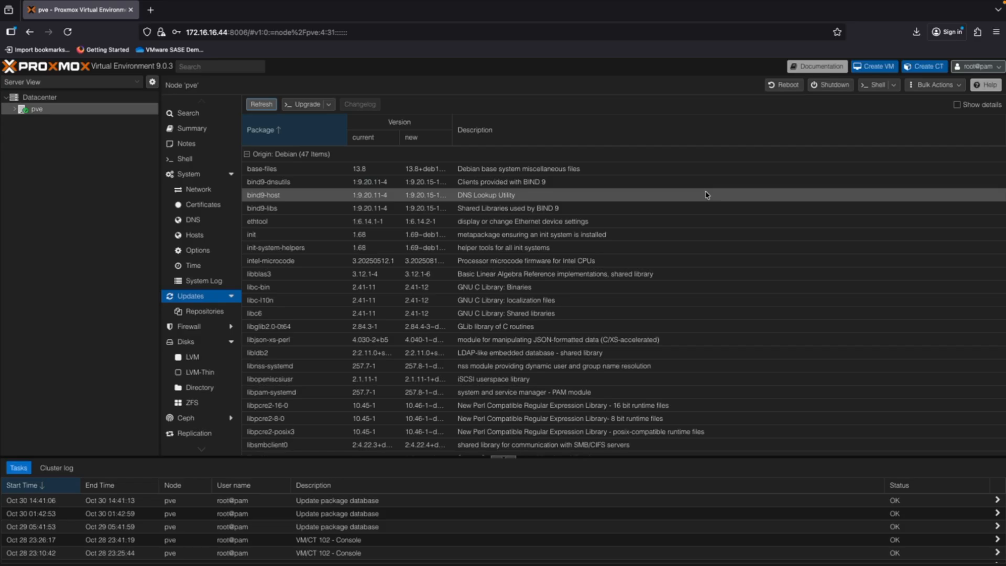
mouse_move(663, 199)
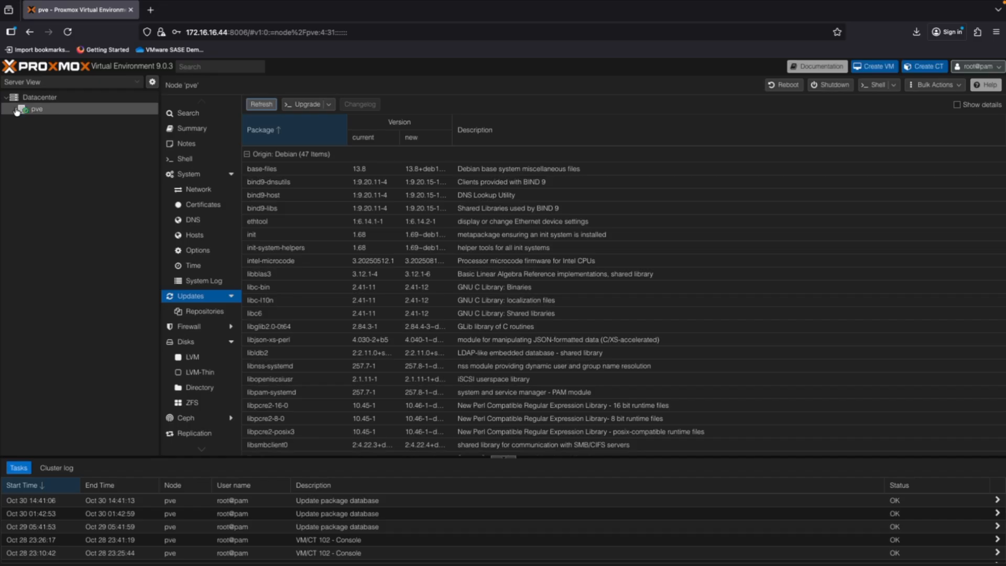
Step: Expand the pve node in Server View and open the local (pve) storage summary
left_click(14, 108)
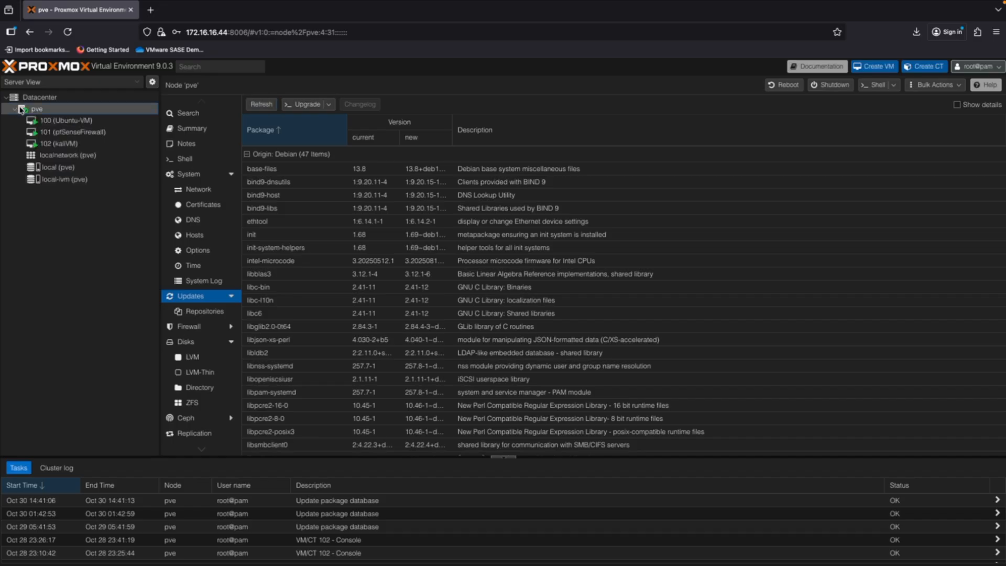
mouse_move(57, 170)
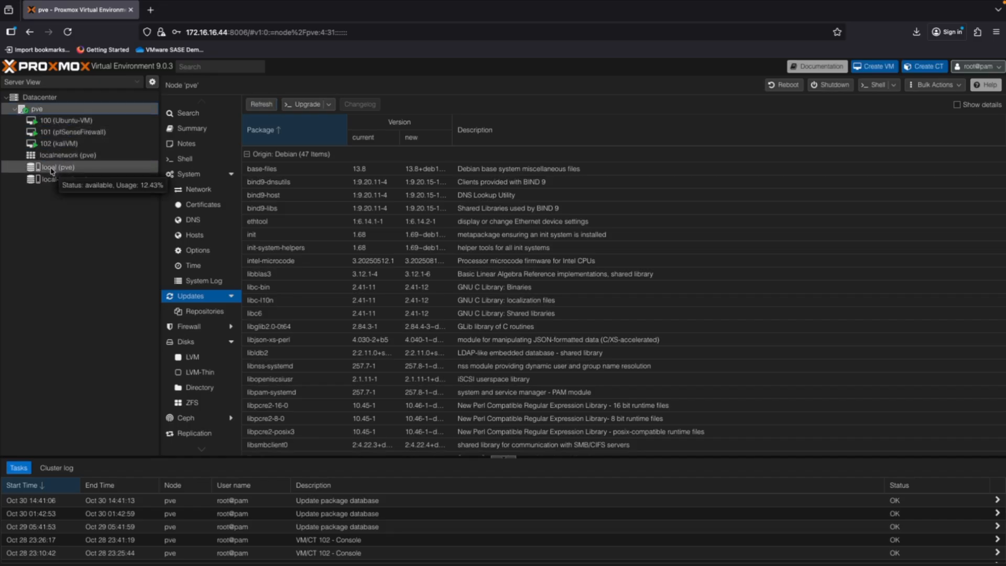
mouse_move(62, 120)
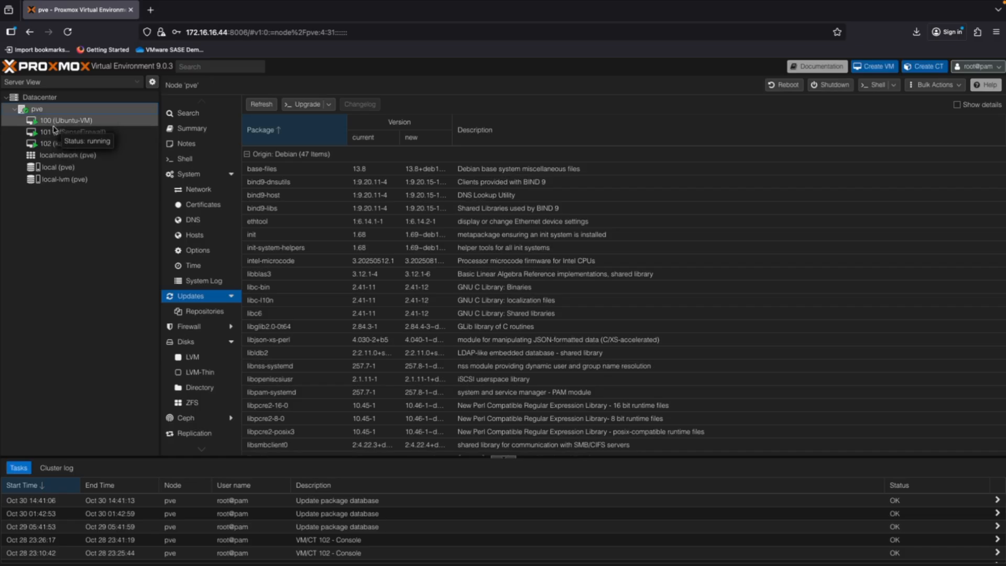
mouse_move(58, 166)
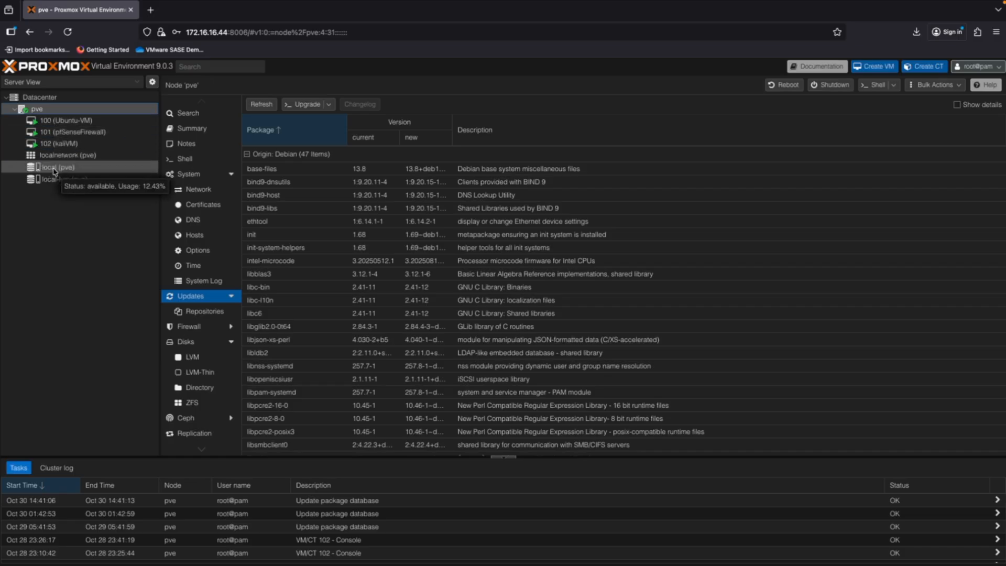
mouse_move(85, 173)
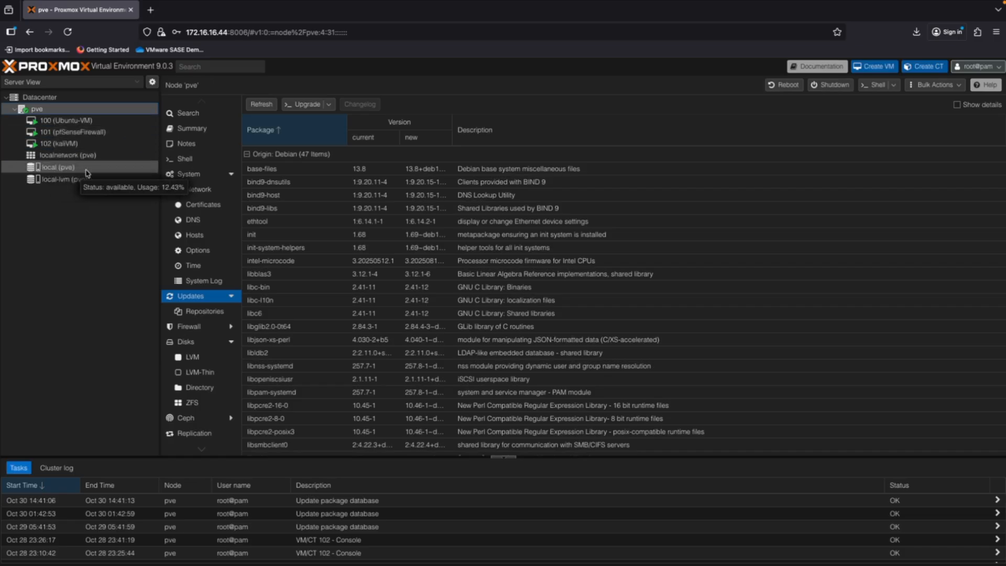
mouse_move(72, 172)
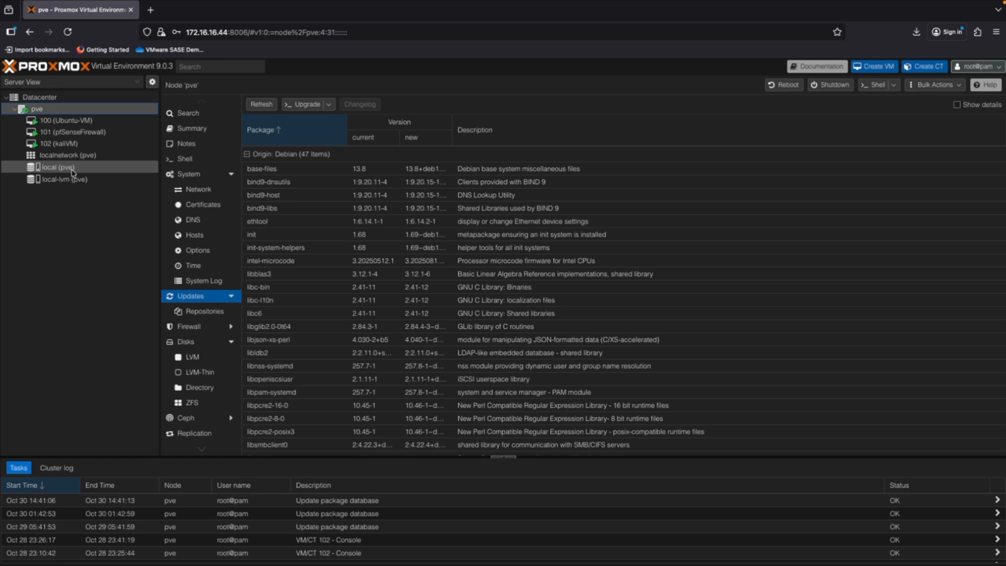
left_click(57, 167)
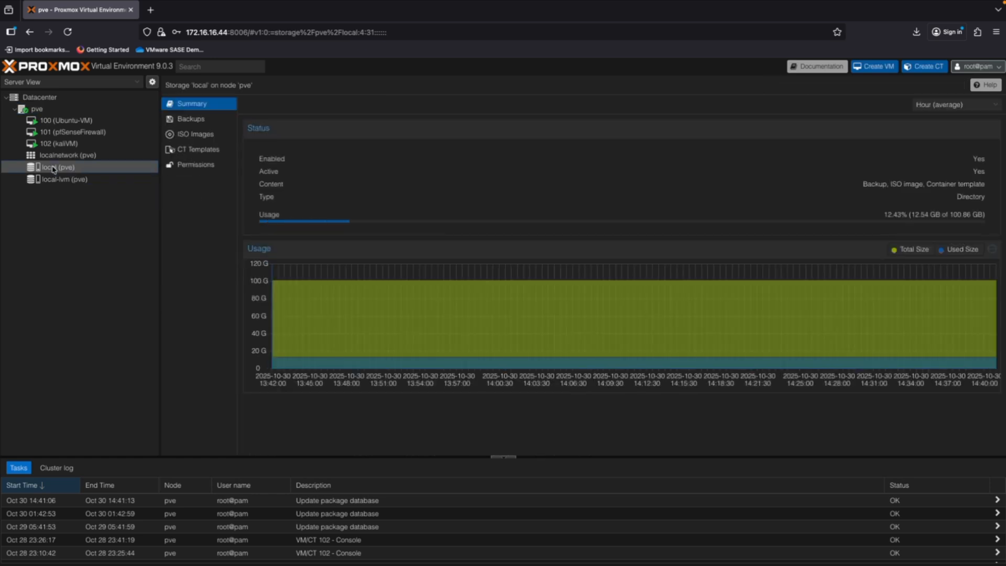
mouse_move(57, 168)
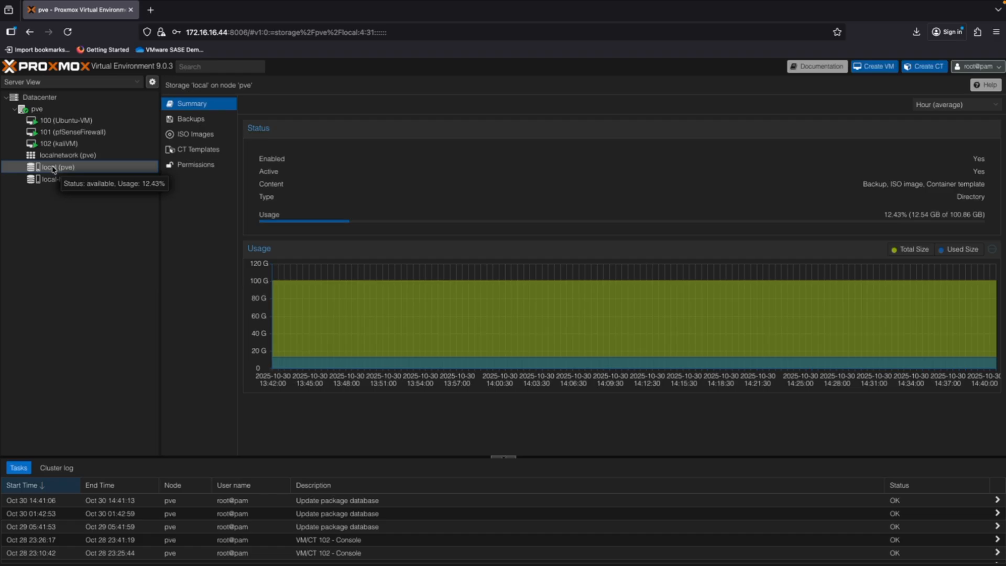
mouse_move(143, 218)
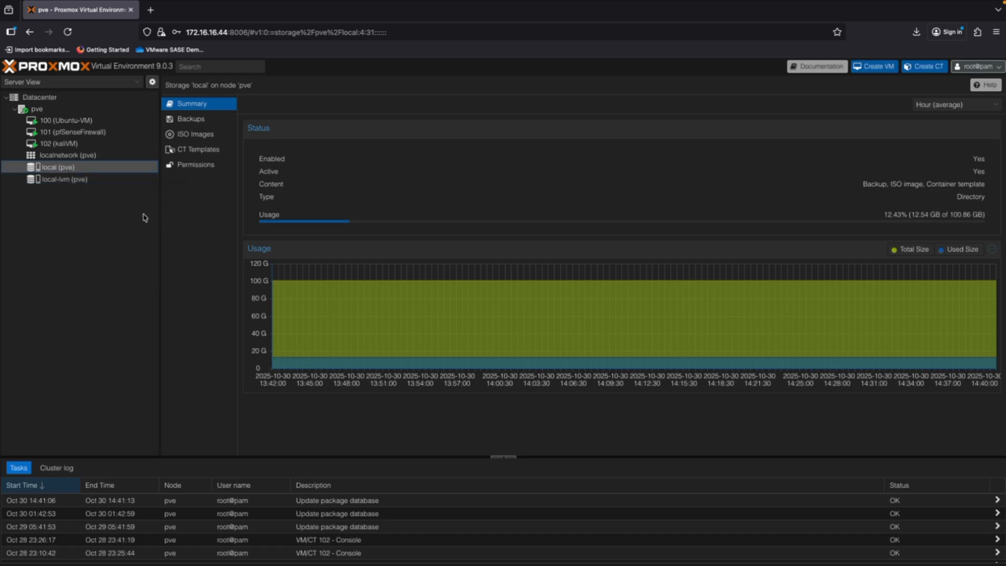
mouse_move(194, 134)
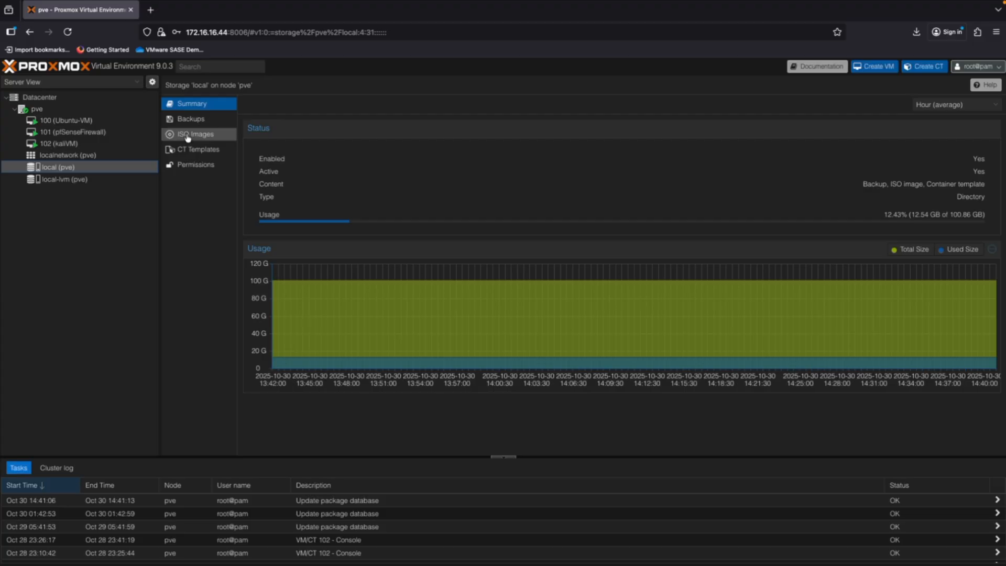
Step: List the ISO images on local storage, including the Ubuntu 24.04.3 server image
left_click(195, 134)
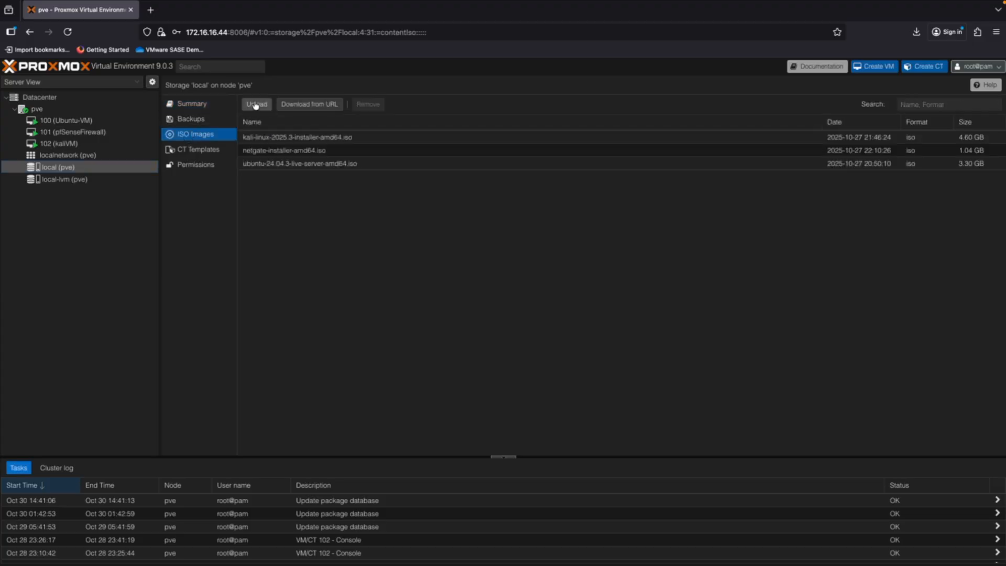
Step: Abort the ISO upload, keeping the existing Ubuntu server ISO, and launch the Create VM wizard
left_click(256, 104)
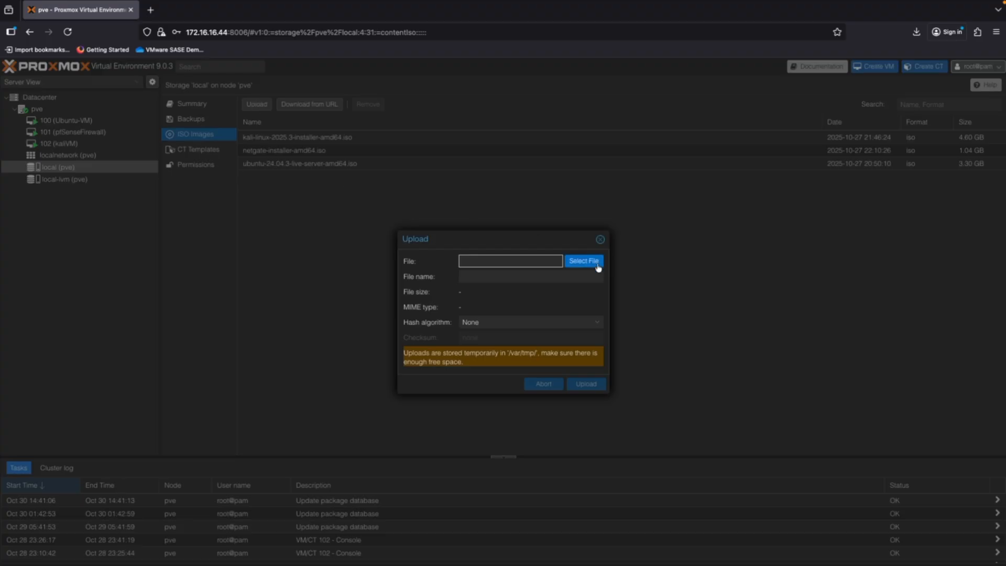
mouse_move(268, 173)
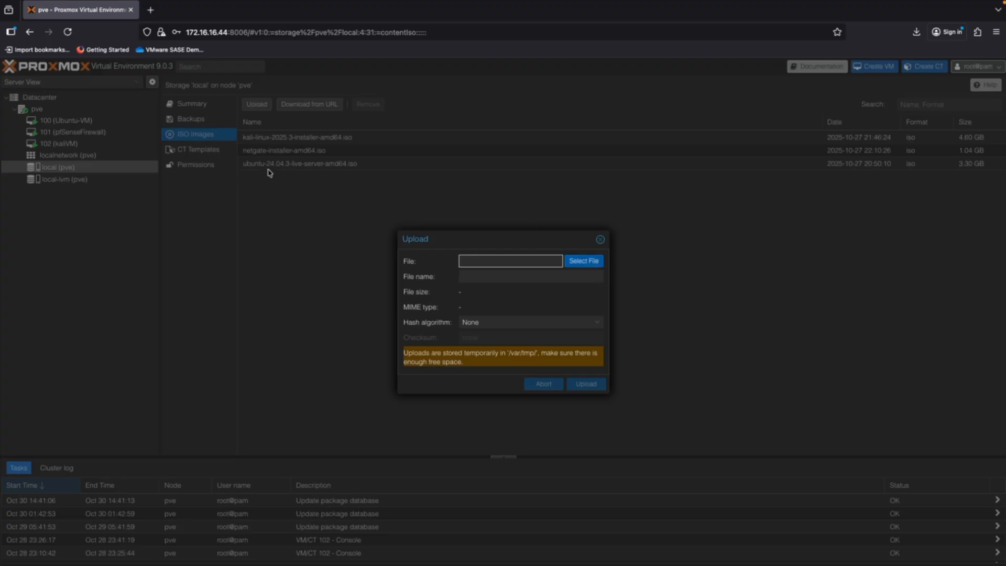
mouse_move(299, 170)
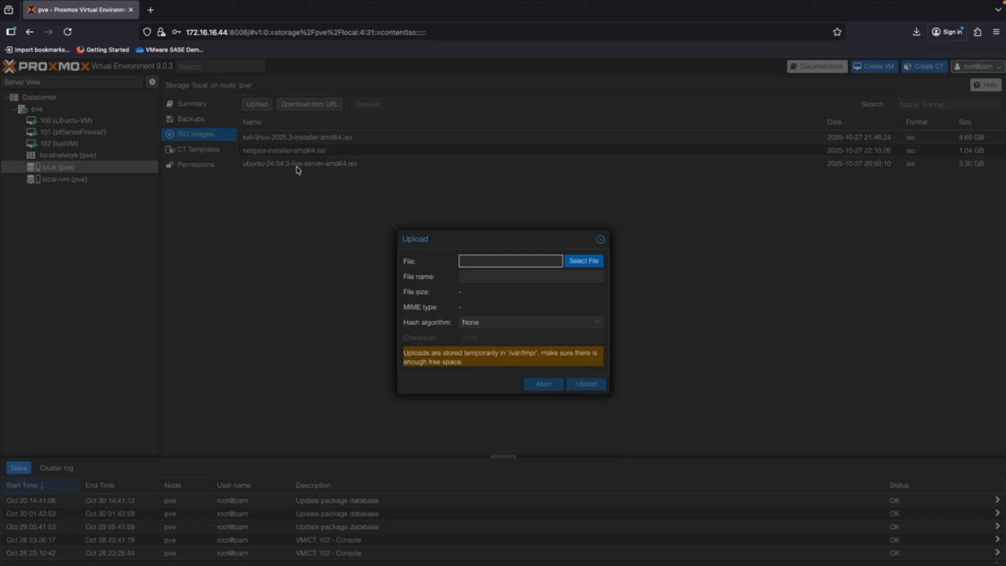
left_click(582, 261)
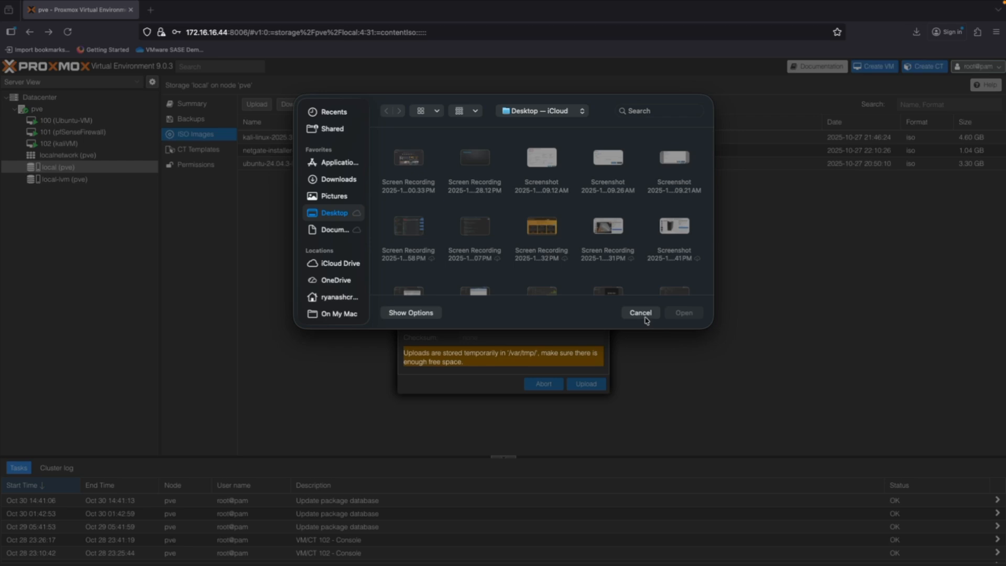
left_click(639, 313)
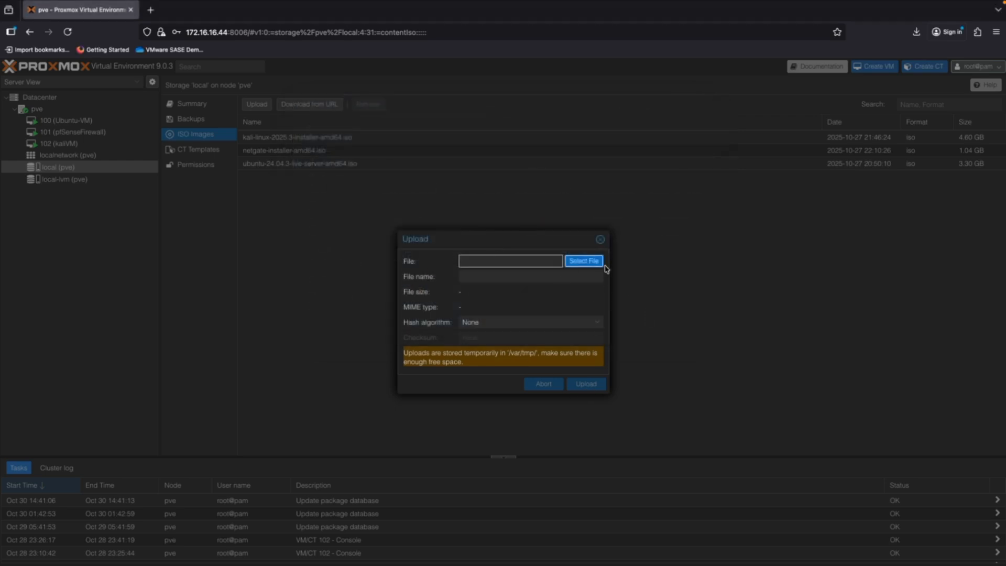
left_click(599, 239)
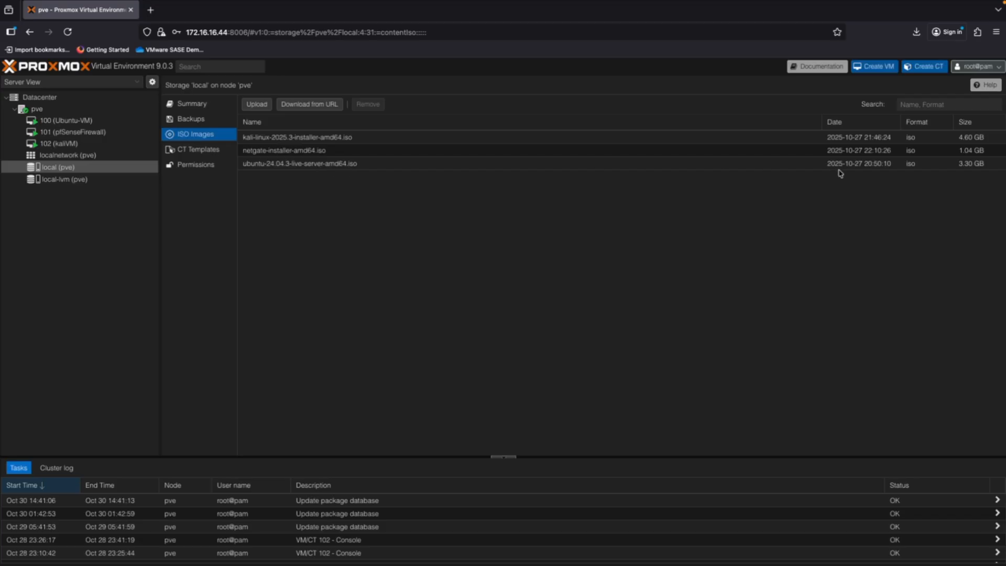
mouse_move(927, 171)
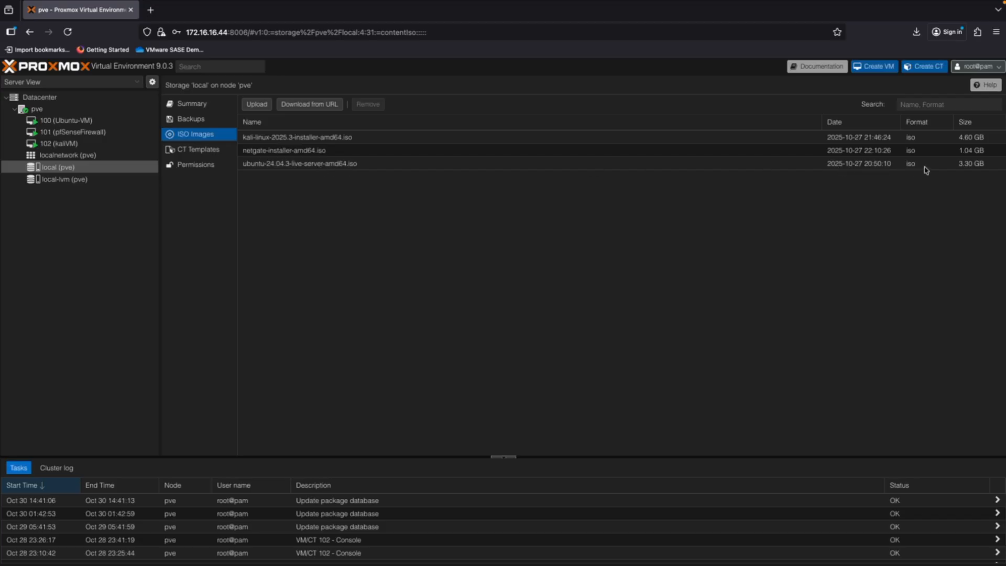
mouse_move(980, 167)
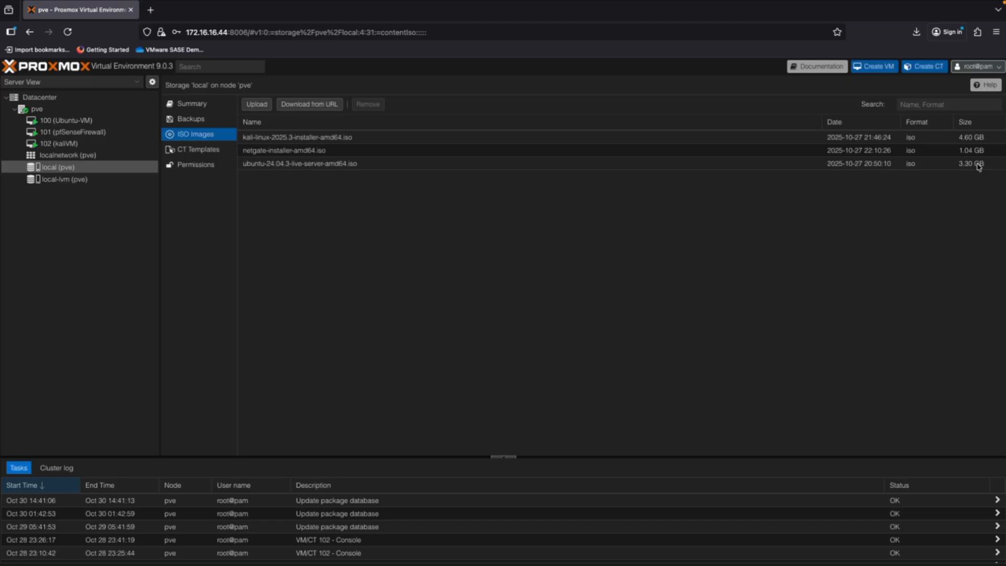
mouse_move(122, 122)
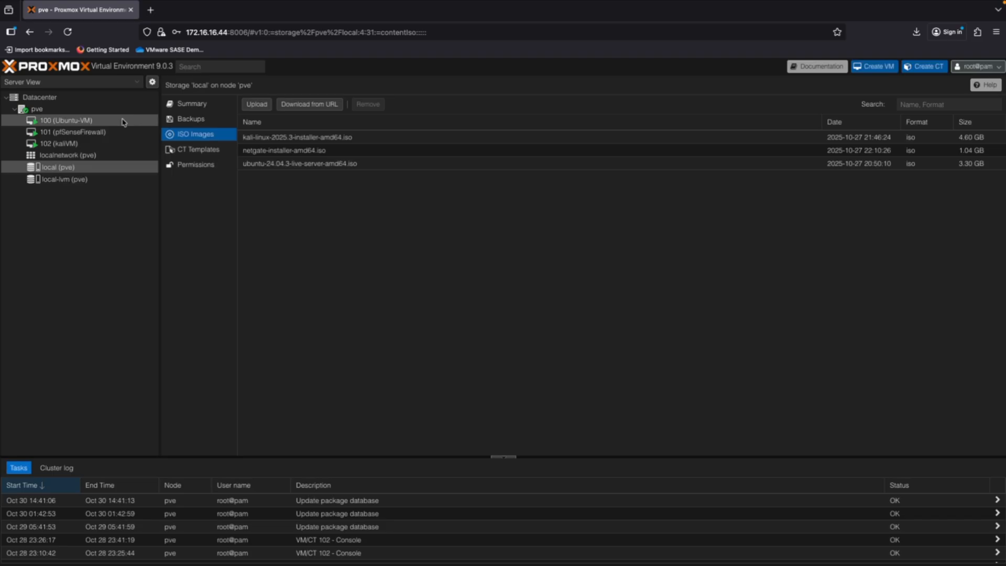
mouse_move(875, 66)
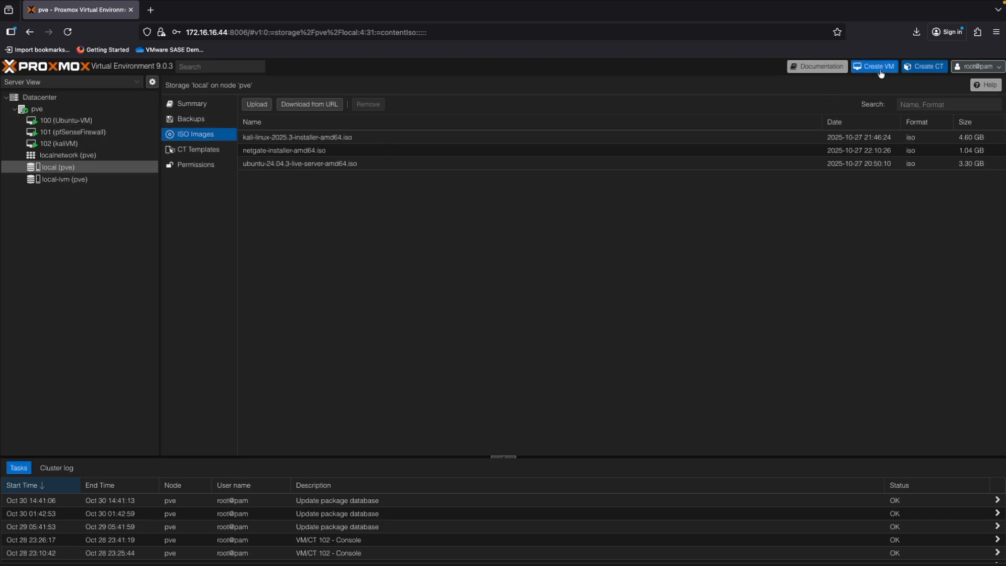
left_click(875, 66)
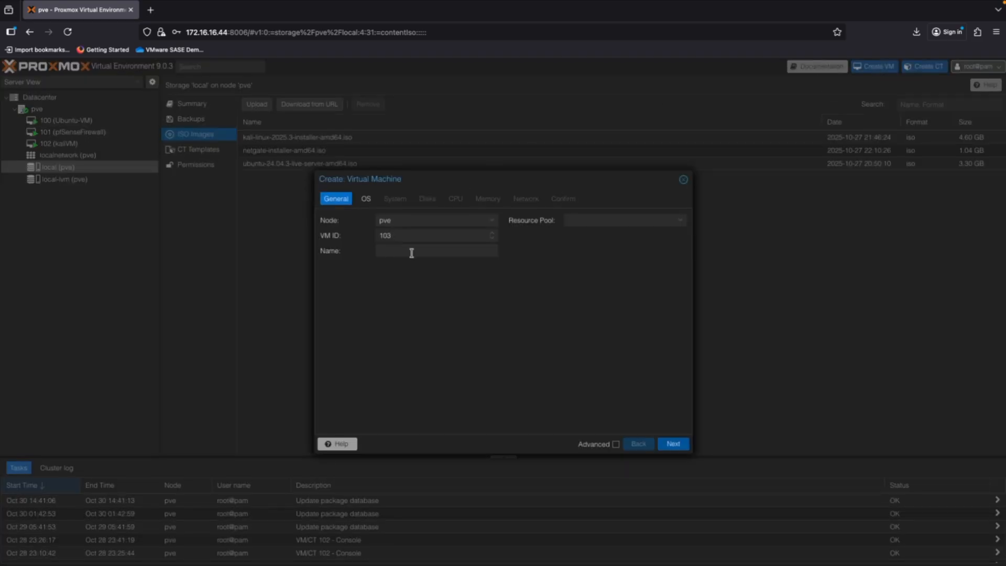
Step: Name VM 103 '2ndUbuntuVM' and select ubuntu-24.04.3-live-server-amd64.iso as installation media
type("2")
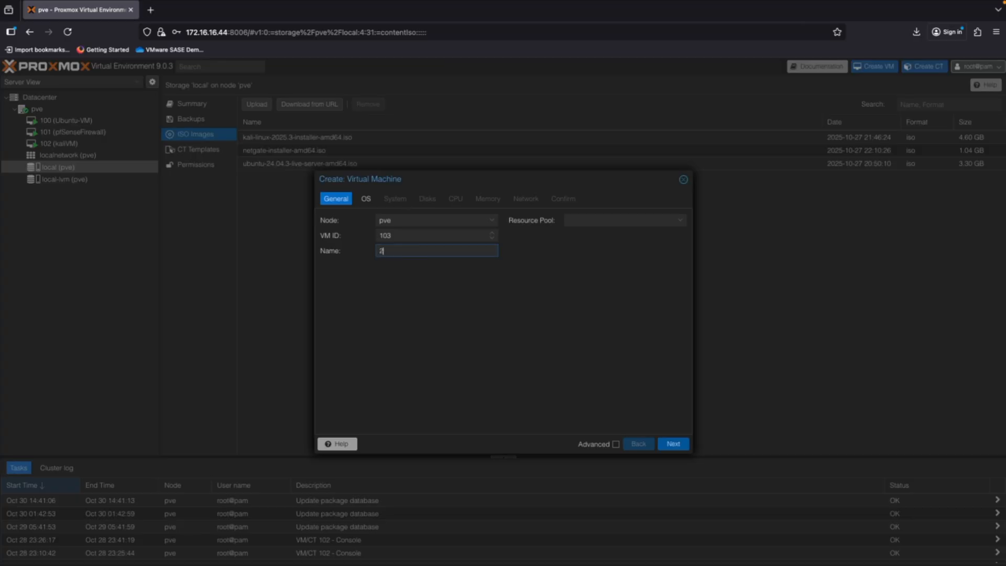
type("ndUbuntu")
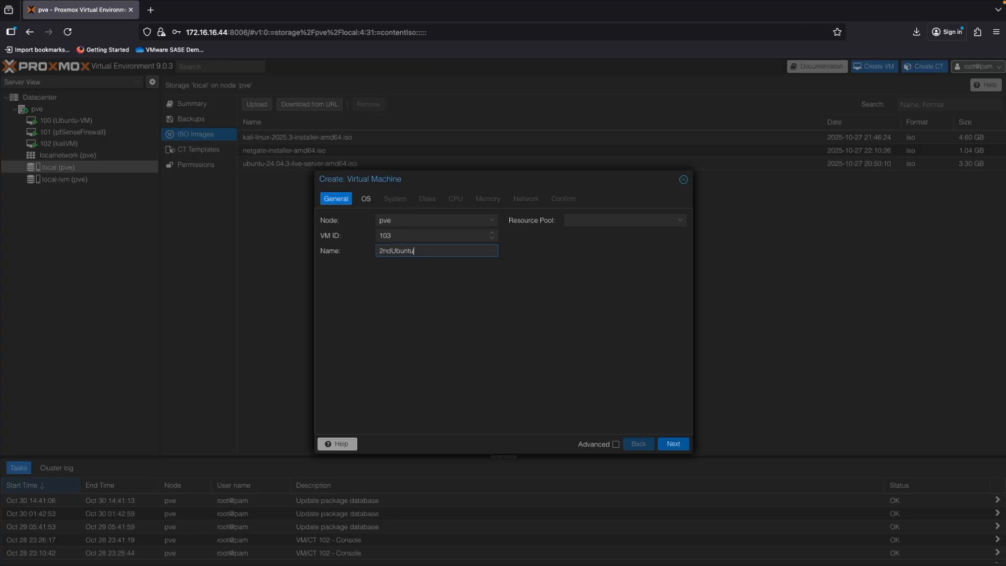
type("VM")
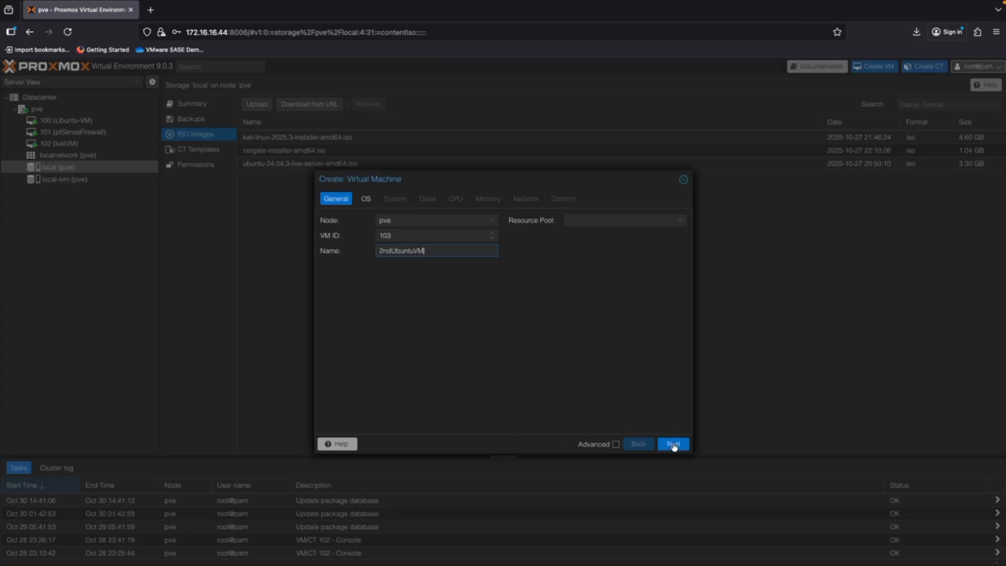
left_click(673, 443)
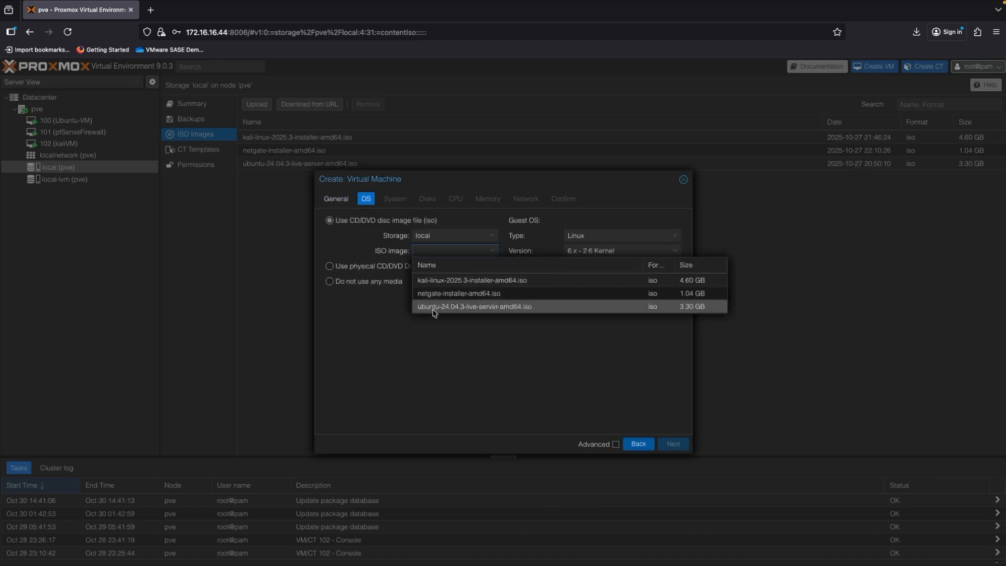
left_click(472, 306)
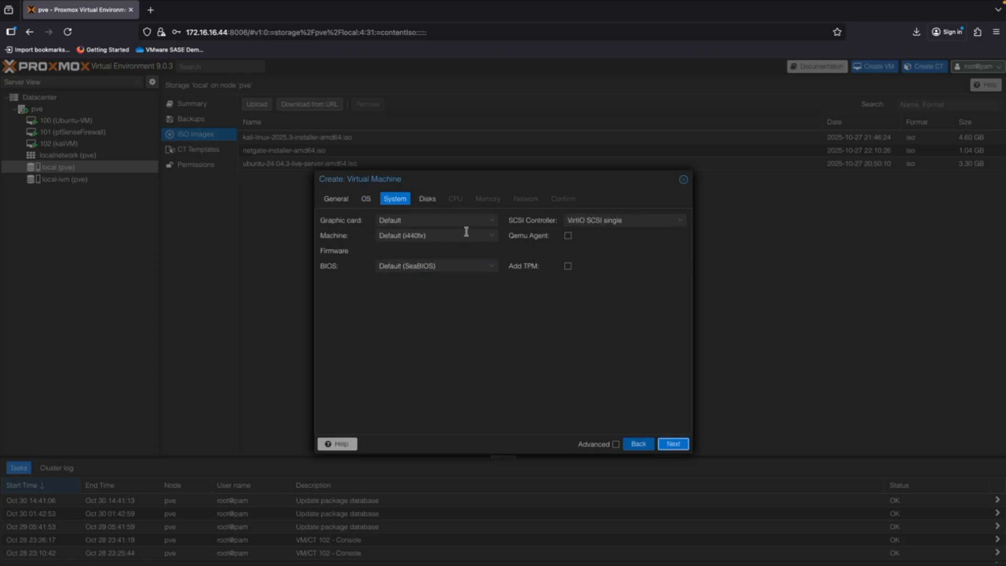
mouse_move(554, 299)
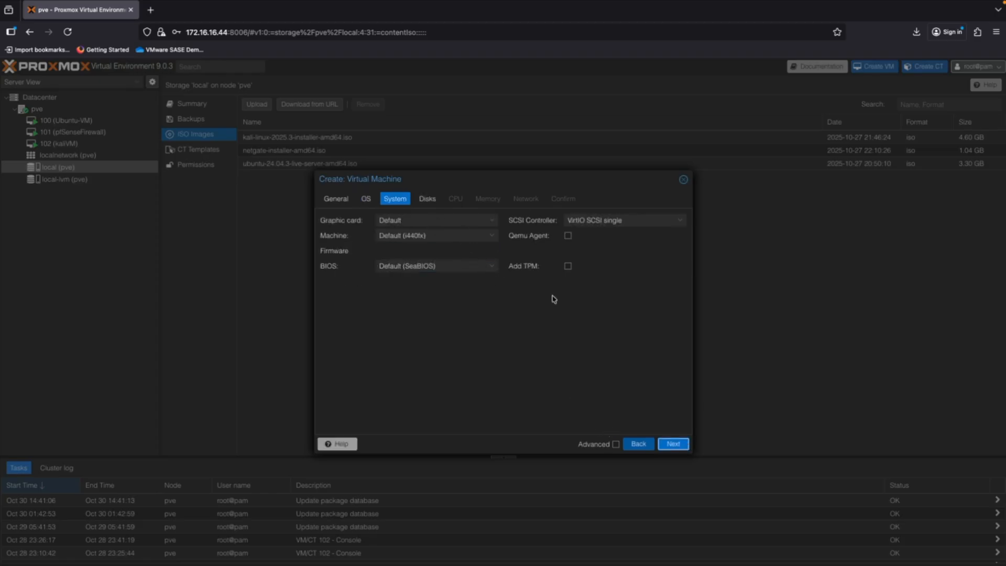
Step: Give VM 103 a 40 GiB disk, 2 CPU cores and 4096 MiB memory
left_click(426, 198)
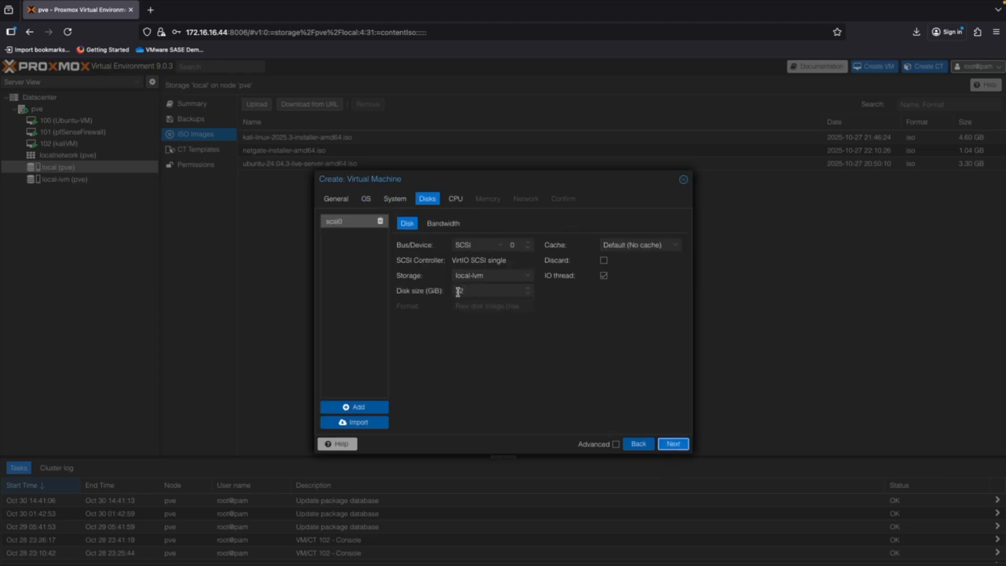
type("32")
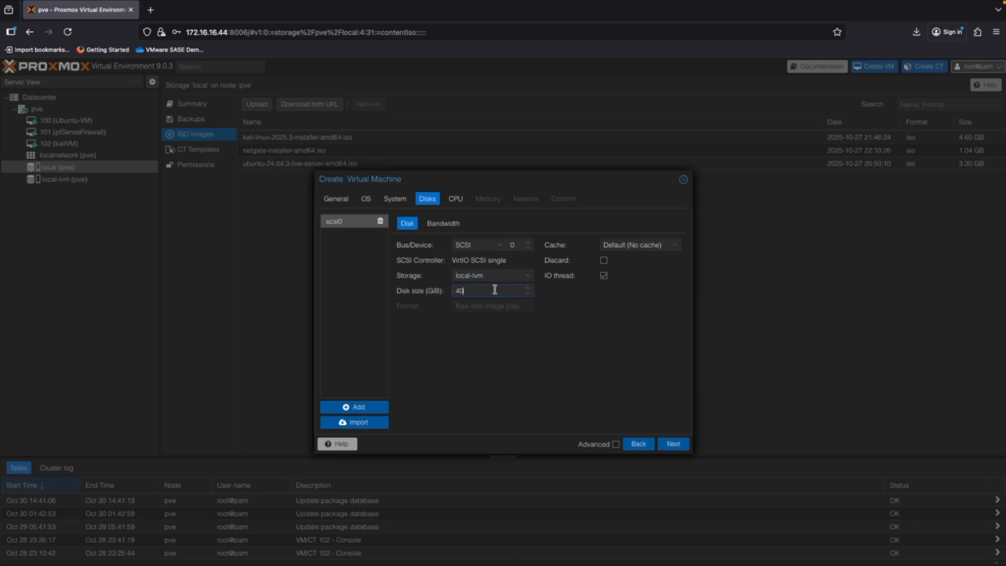
left_click(456, 199)
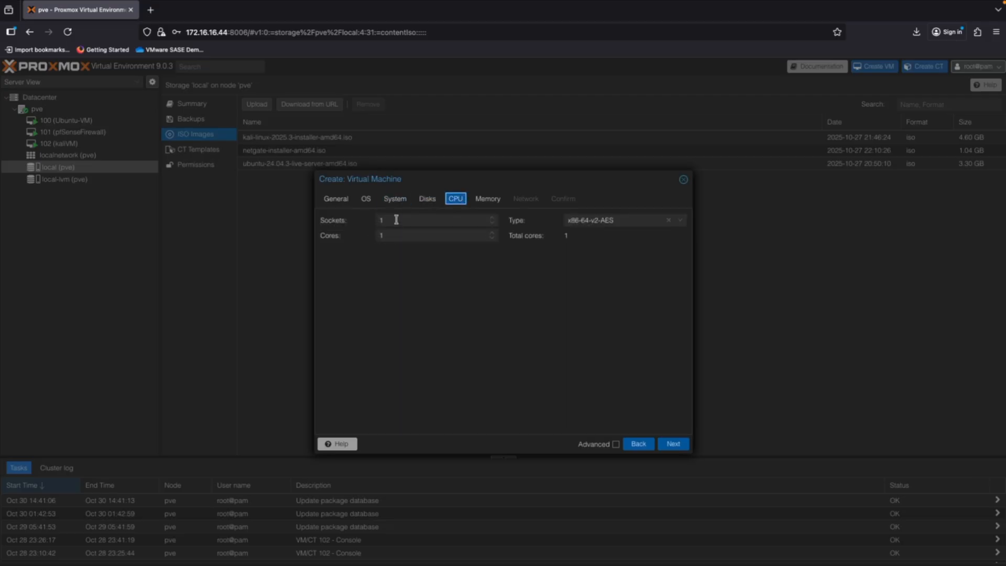
left_click(436, 235)
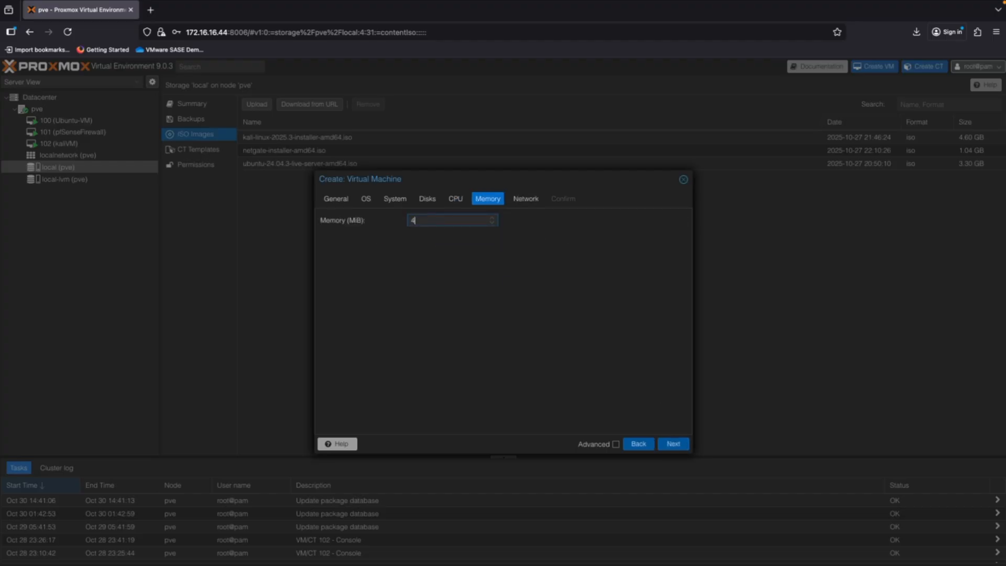
type("096")
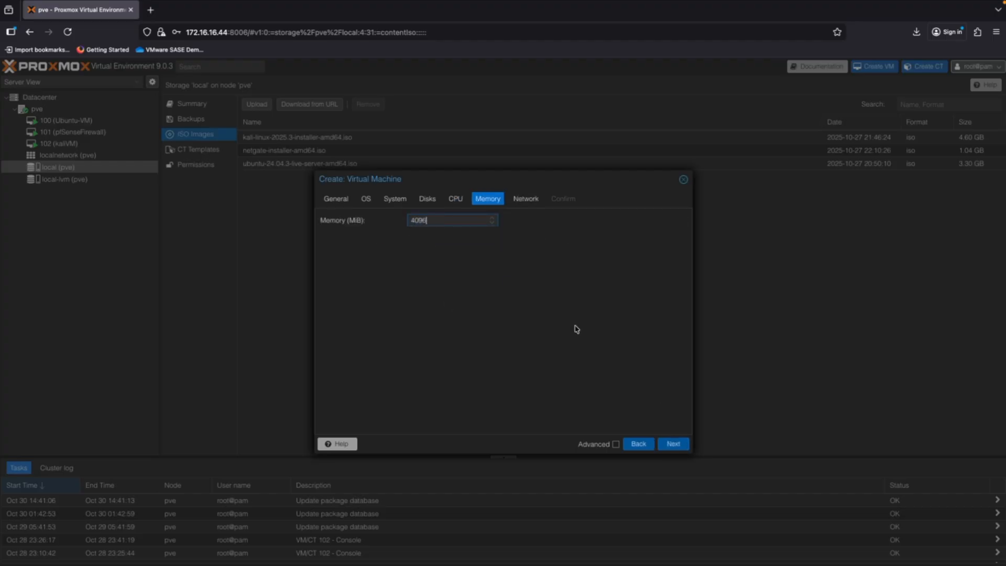
Step: Keep the vmbr0 network, create the VM from the summary, and view VM 103's overview
left_click(673, 444)
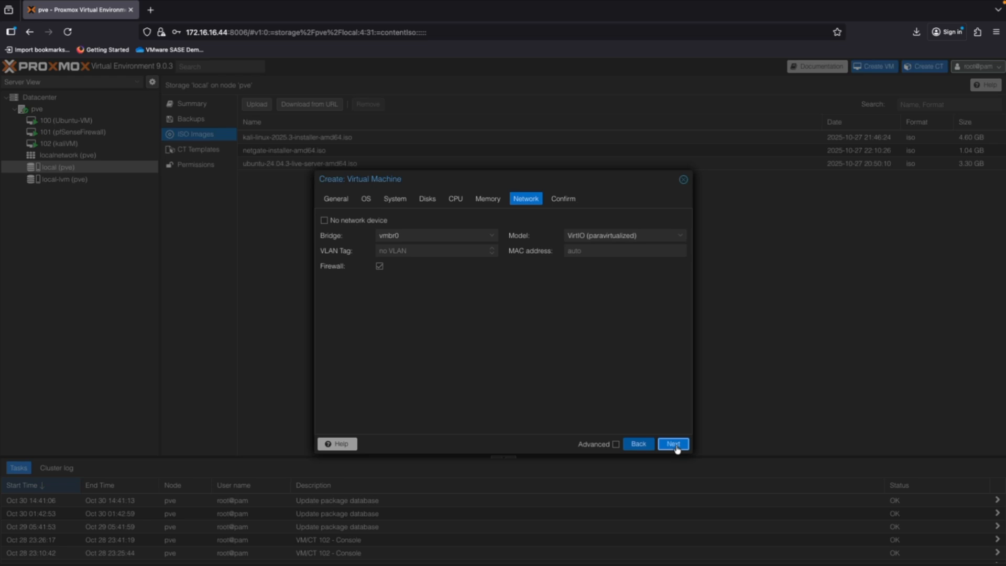
mouse_move(402, 235)
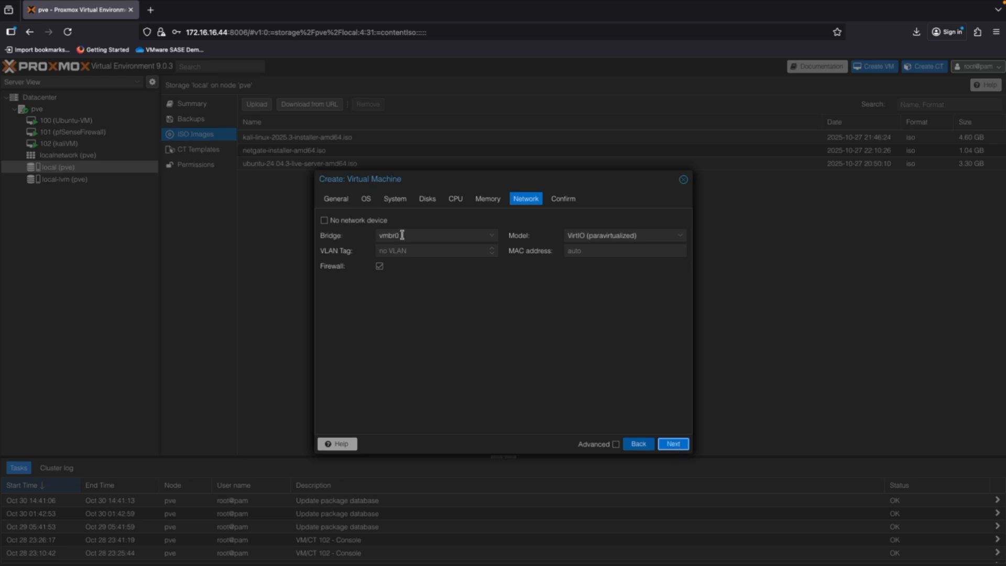
mouse_move(420, 234)
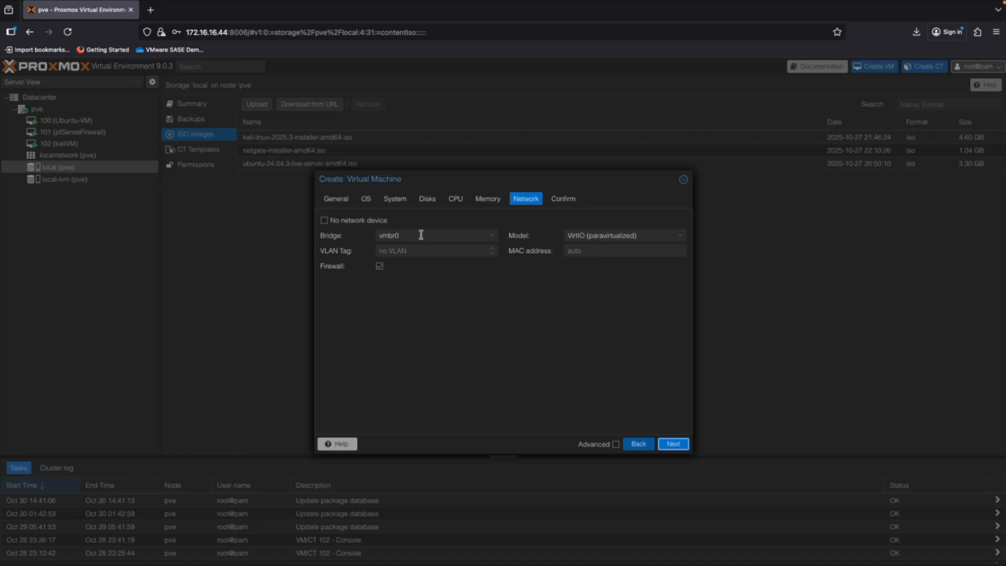
mouse_move(291, 264)
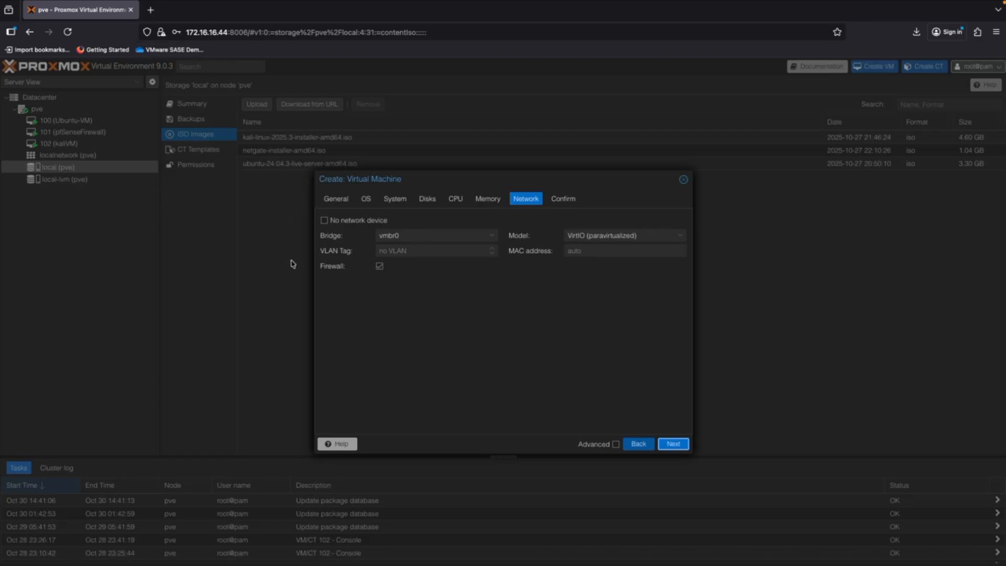
mouse_move(621, 392)
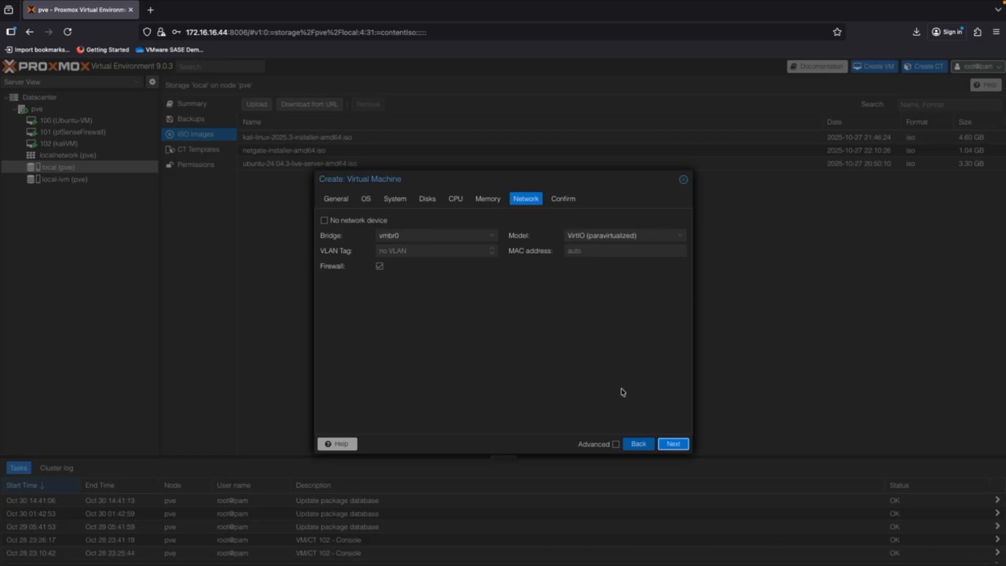
mouse_move(657, 410)
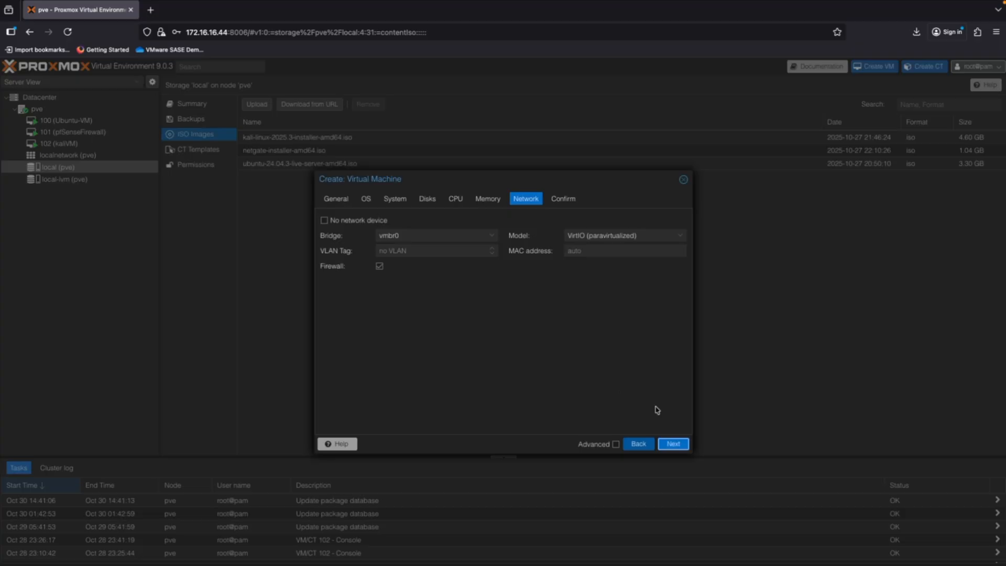
left_click(673, 443)
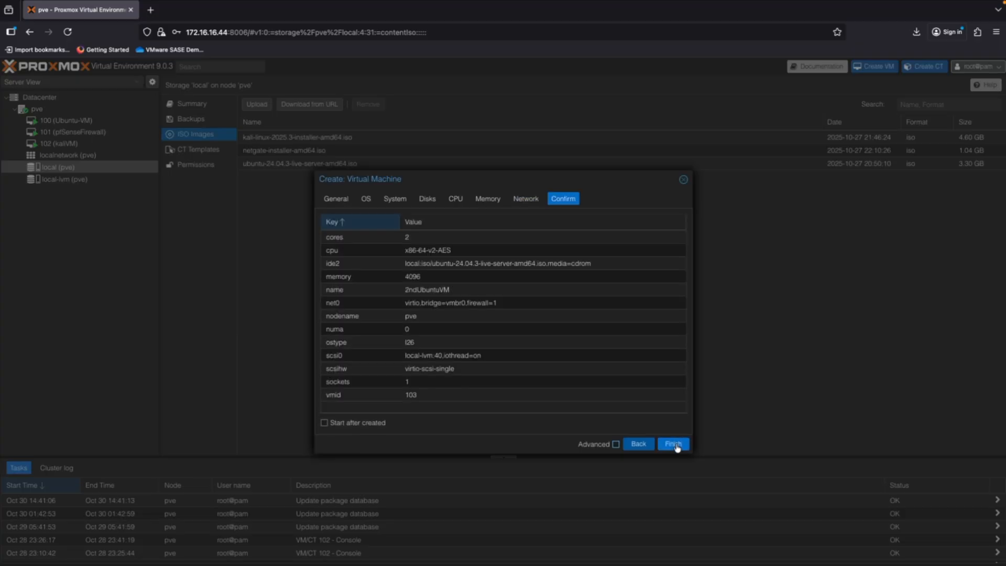
left_click(672, 443)
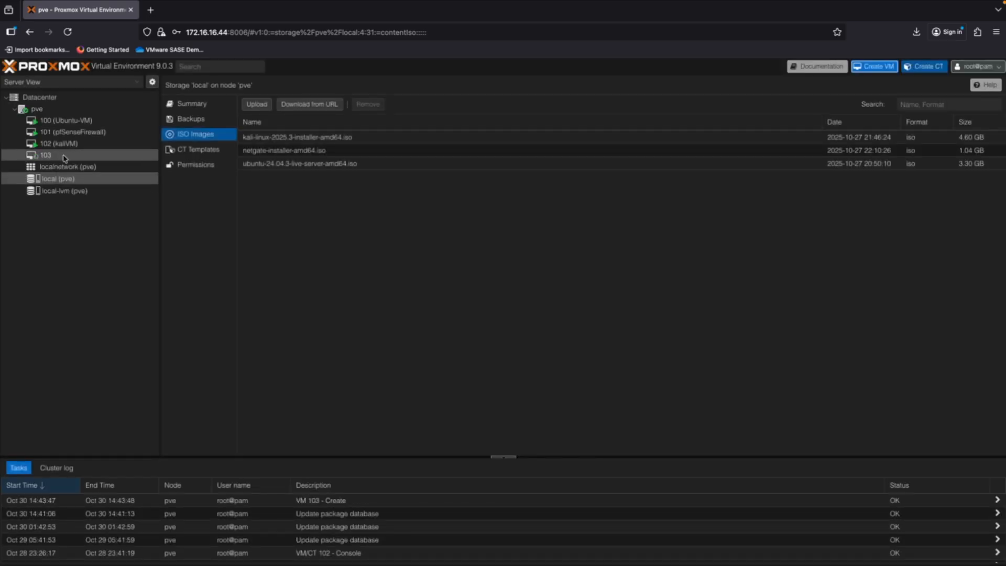
left_click(45, 155)
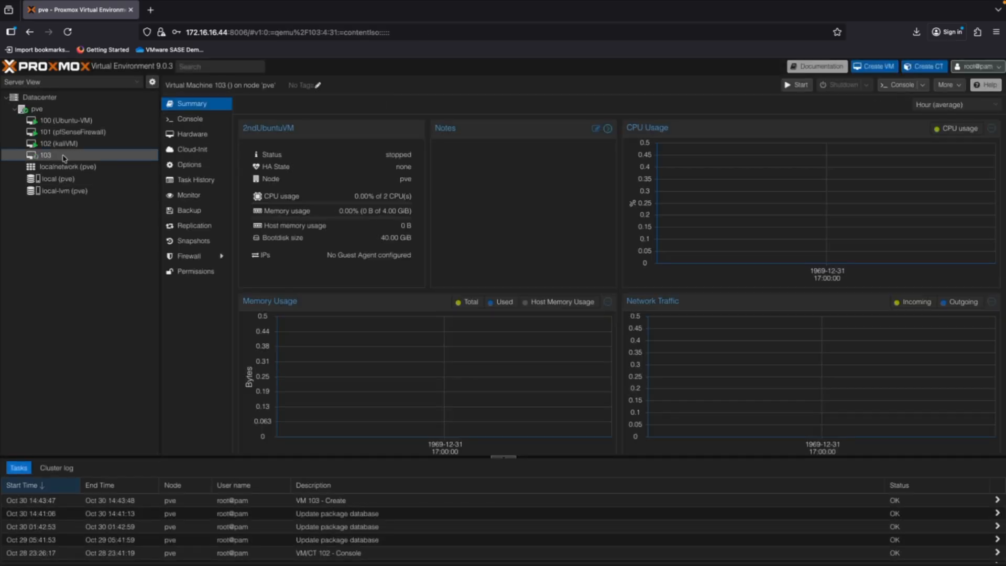
Step: Start VM 103 and watch its console boot the Ubuntu Server ISO
left_click(797, 83)
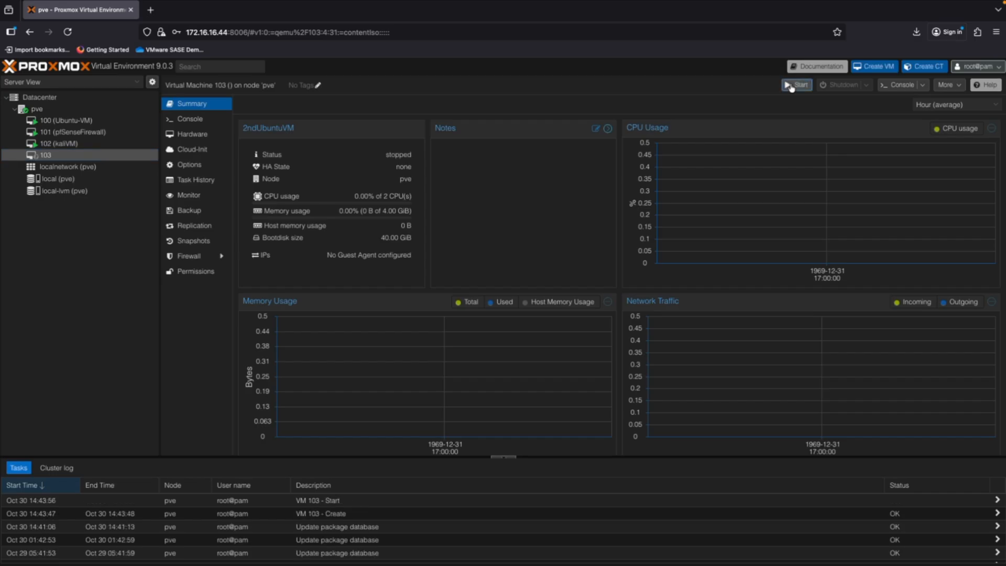
left_click(797, 85)
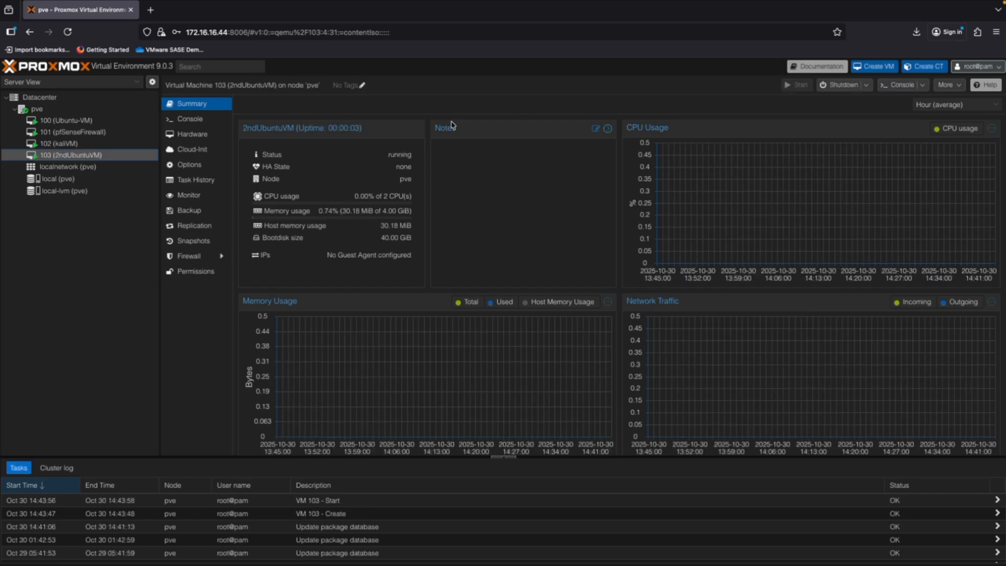
left_click(190, 119)
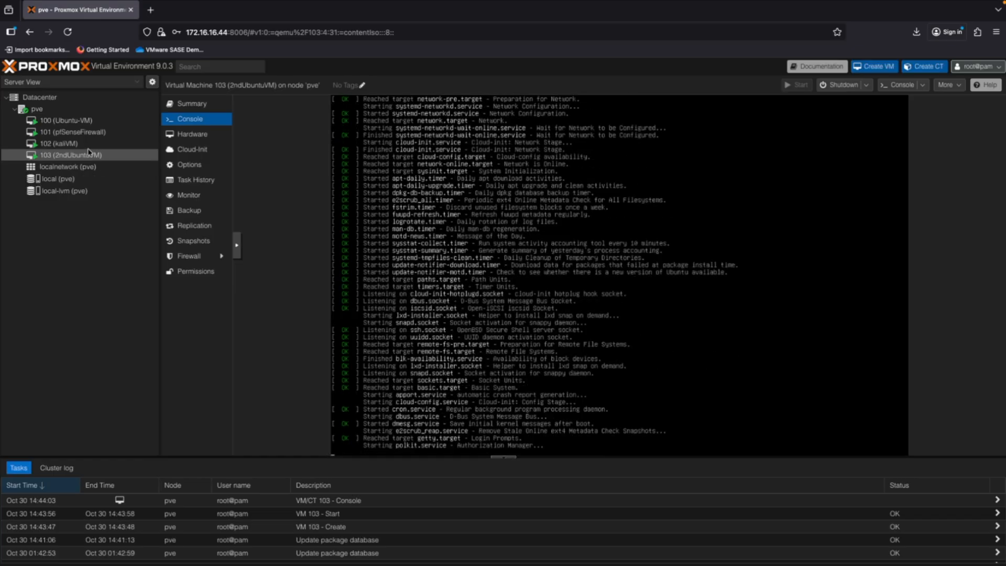
scroll("down", 3)
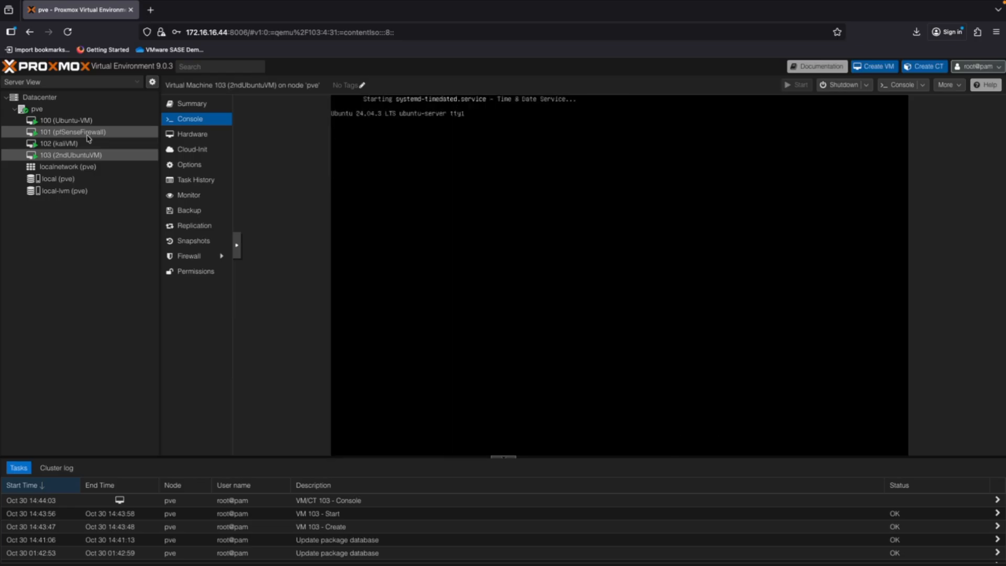
mouse_move(64, 143)
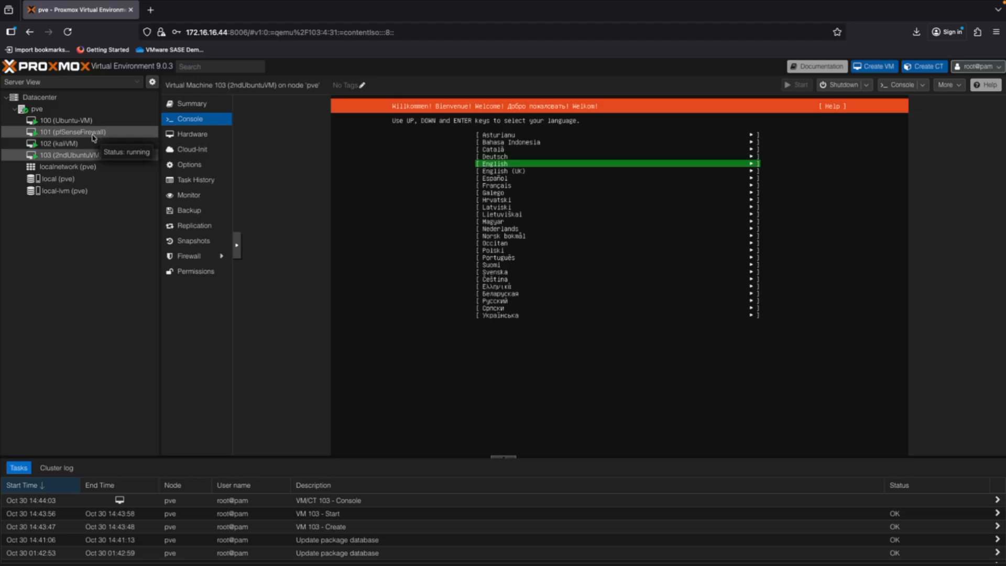
mouse_move(84, 143)
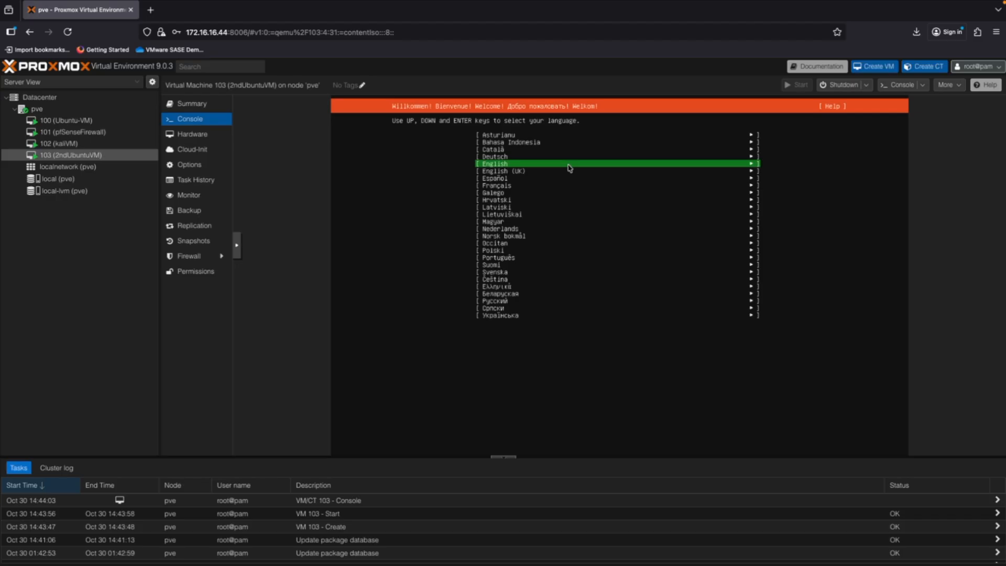
Step: Choose English, accept the detected network and default mirror, and continue past the mirror check
key("Return")
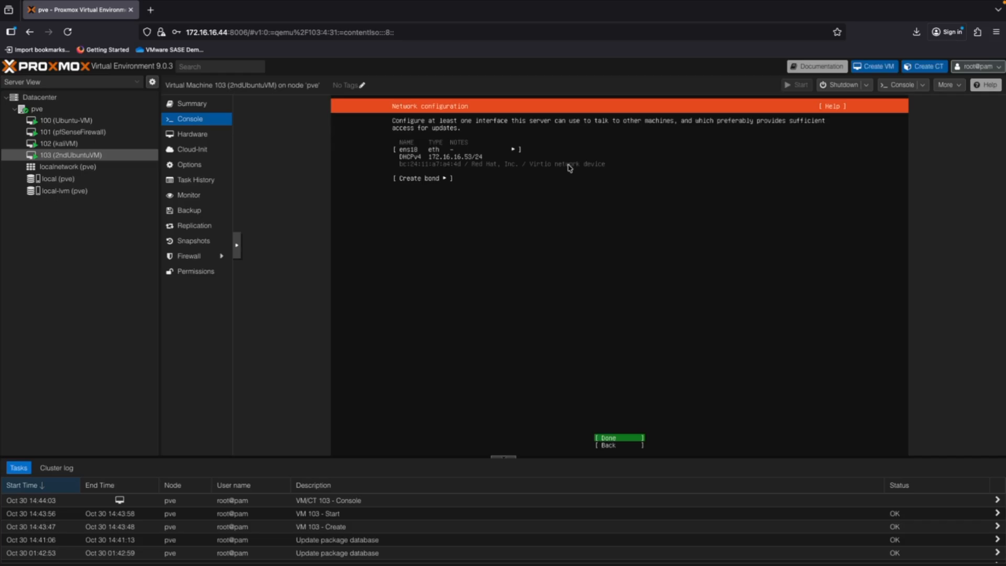
left_click(620, 438)
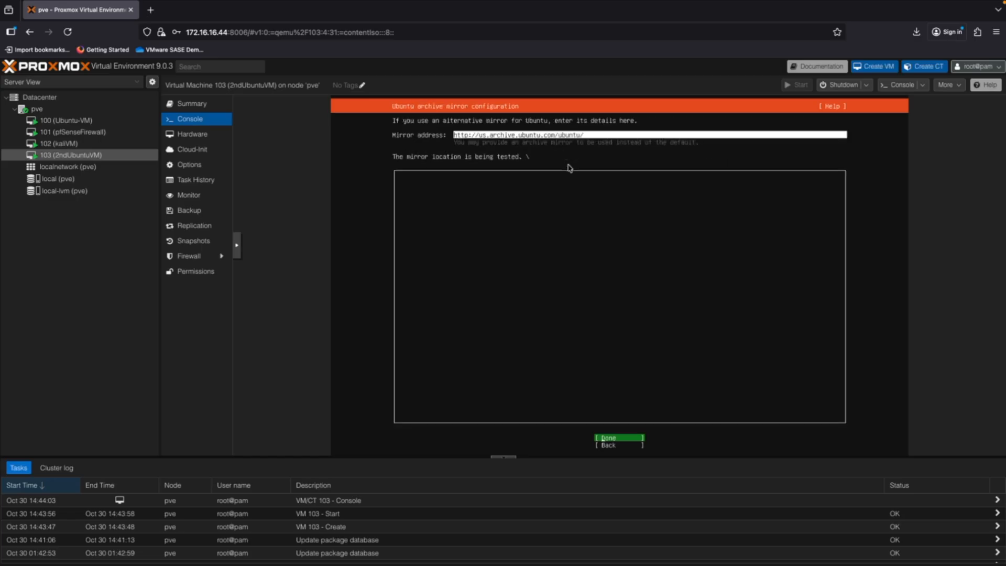
left_click(617, 437)
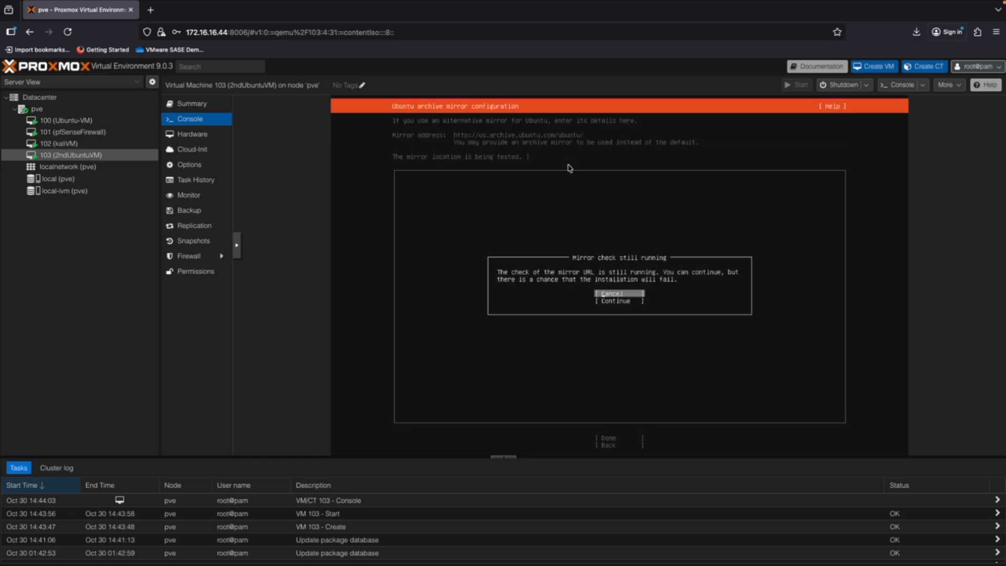
left_click(615, 302)
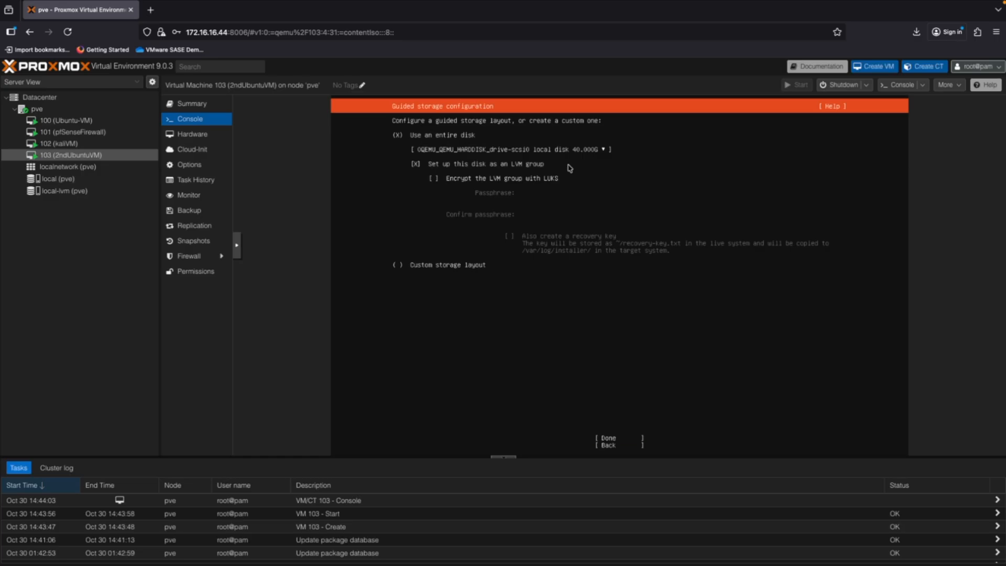
Step: Accept the guided whole-disk storage layout and confirm wiping the disk
left_click(605, 438)
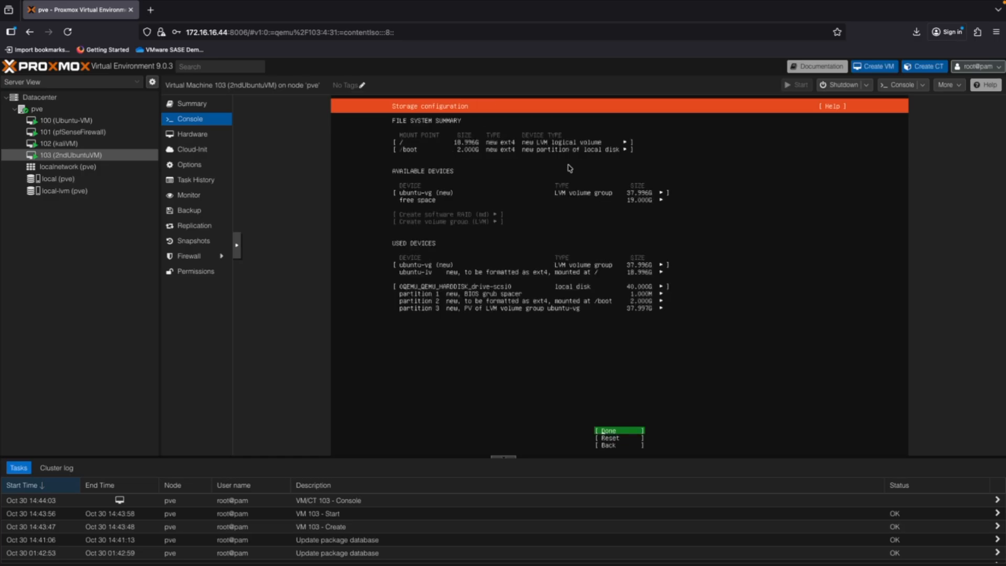
left_click(606, 430)
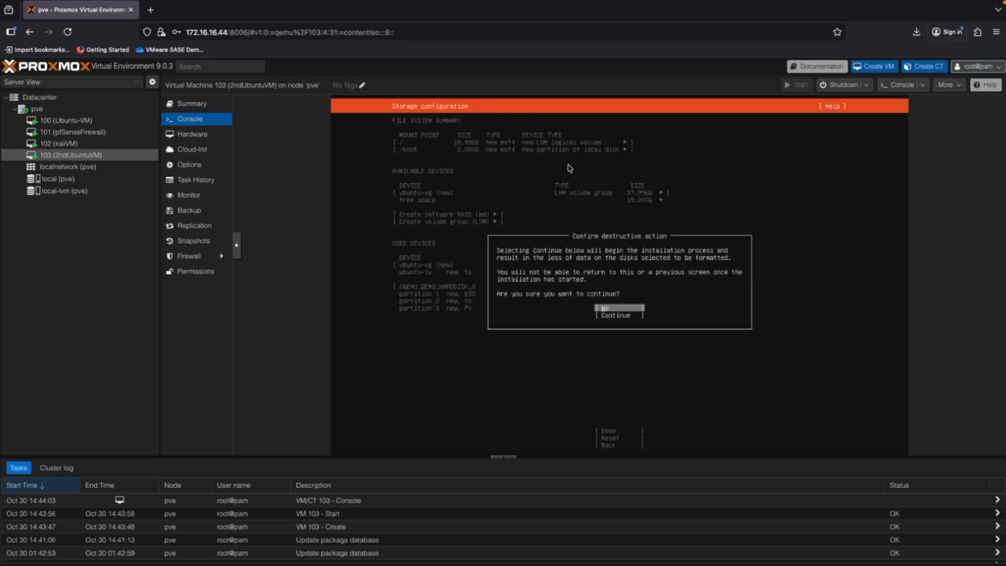
left_click(615, 315)
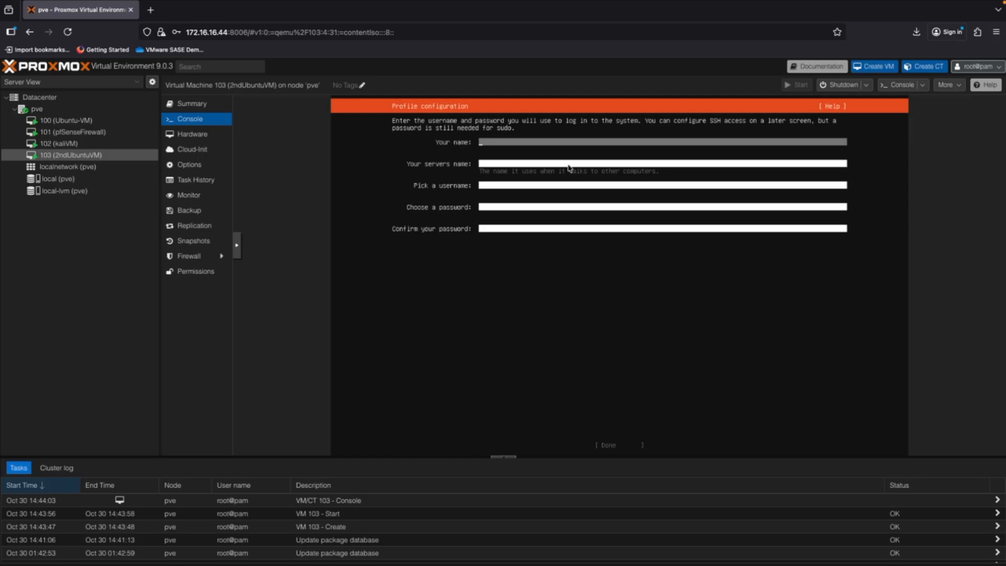
Step: Fill the profile with name 'Ryan Ashcraft' and a password, then skip Ubuntu Pro
type("Ryan Ashcraft")
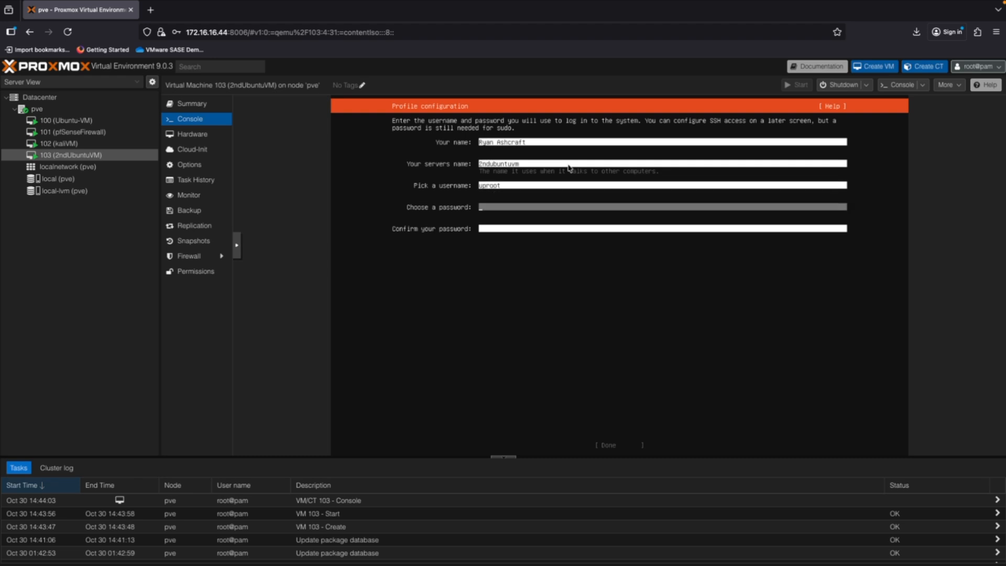
type("password")
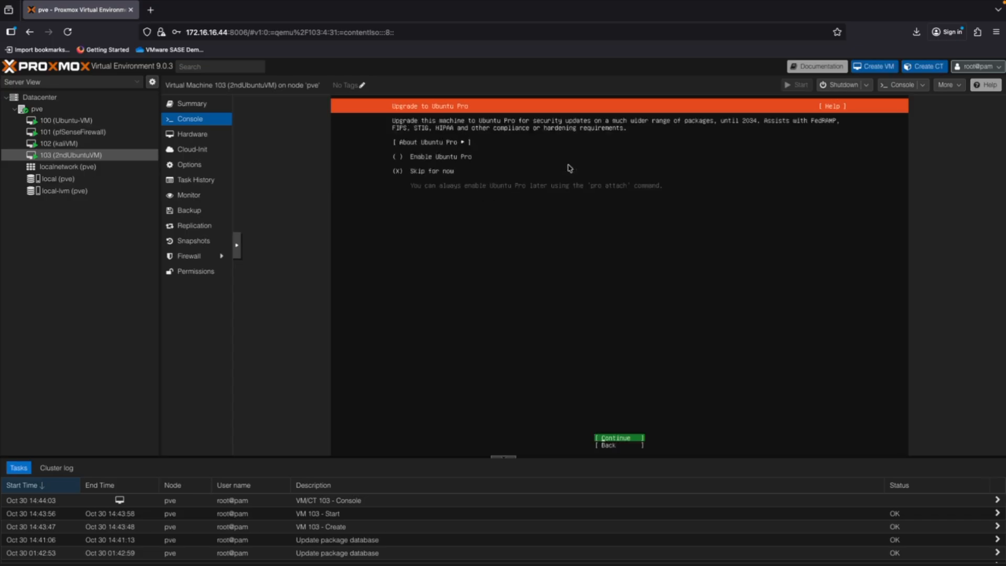
left_click(615, 437)
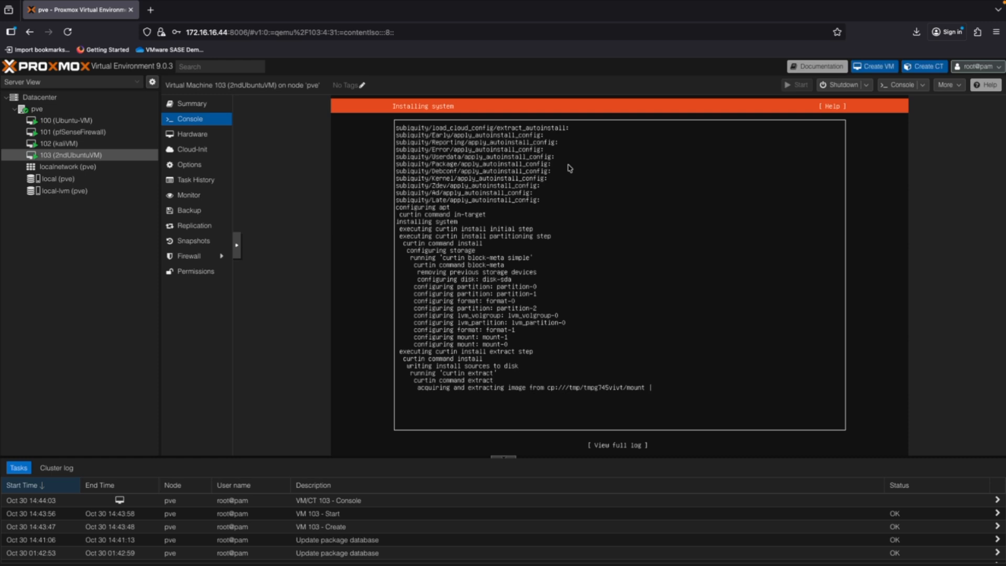
Step: In VM 100 (Ubuntu-VM) console, run sudo apt-get install net-tools, then ifconfig
left_click(64, 120)
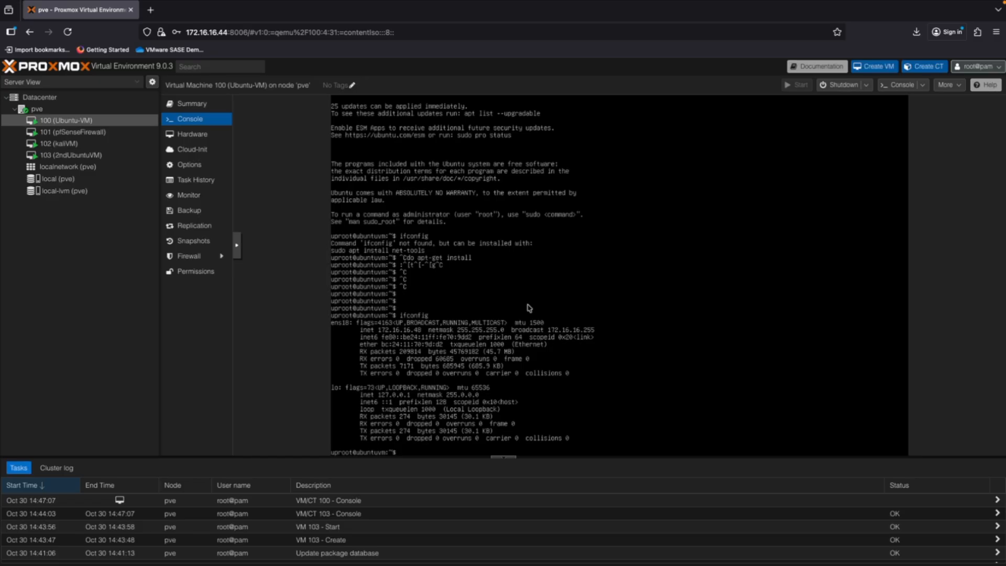
mouse_move(411, 335)
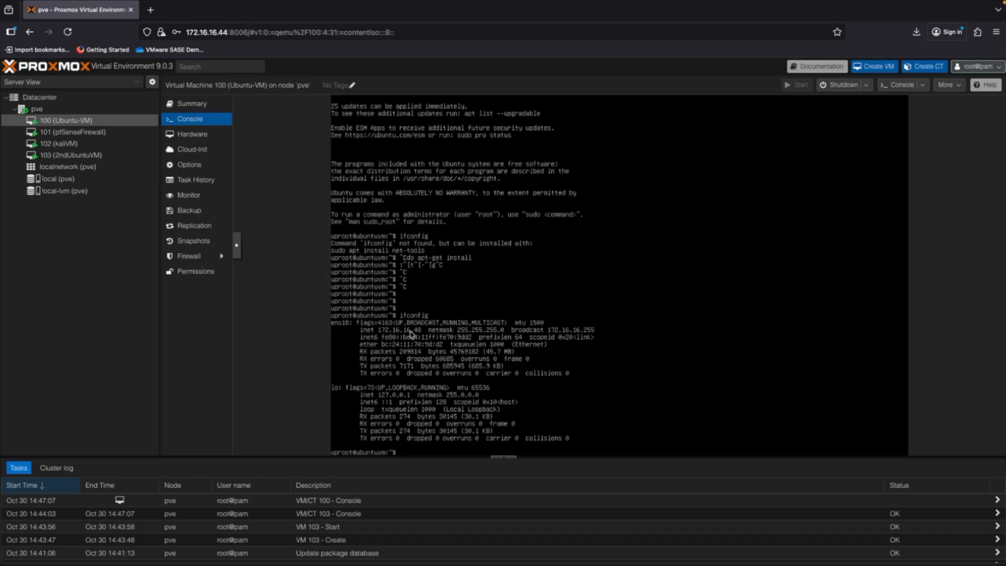
mouse_move(641, 287)
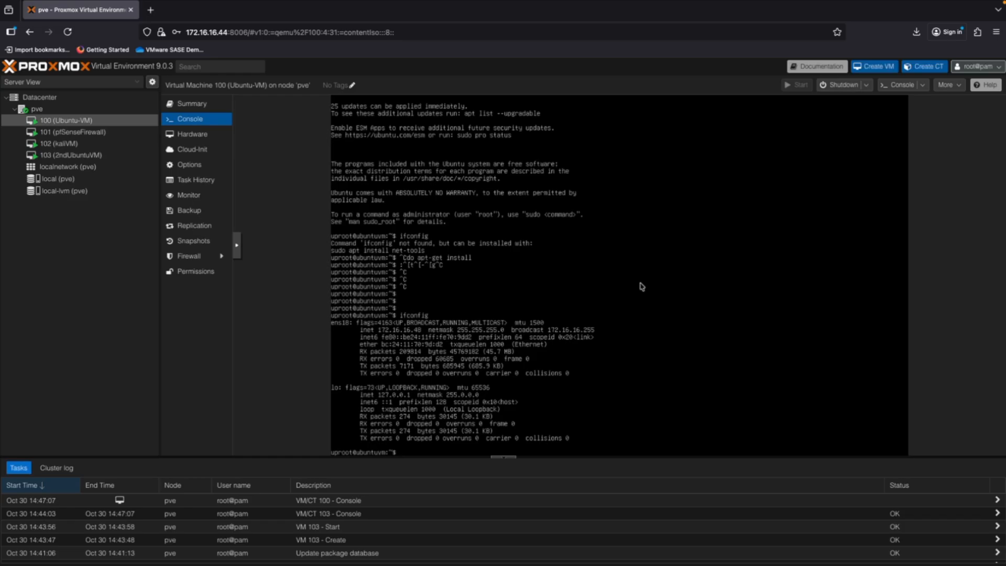
type("su")
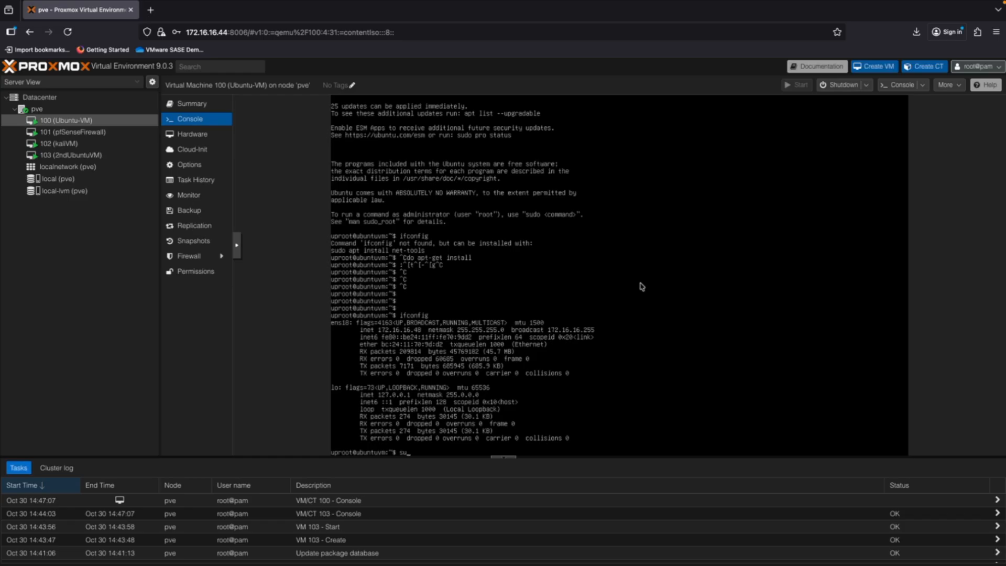
type("sudo apt-get")
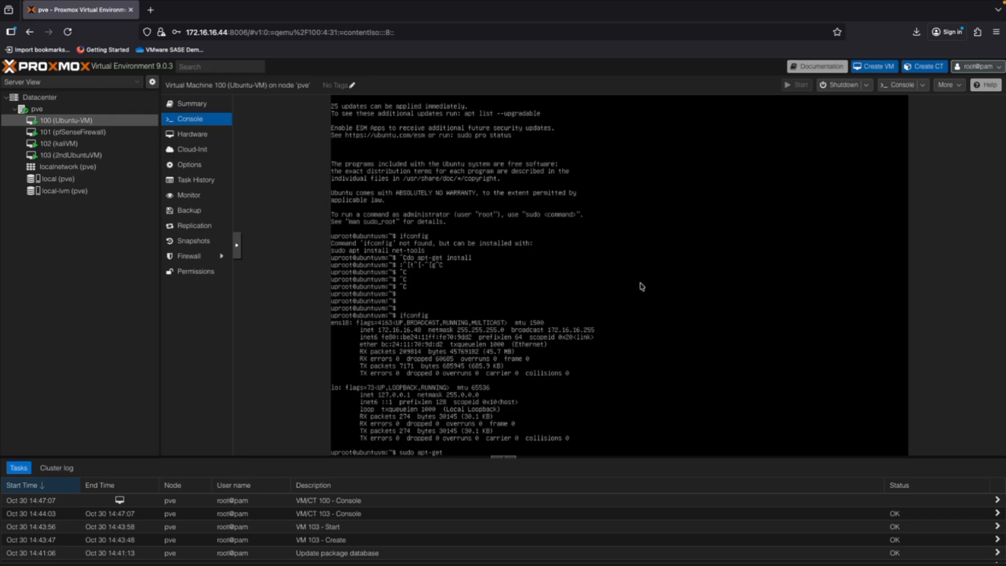
type("install net-tools")
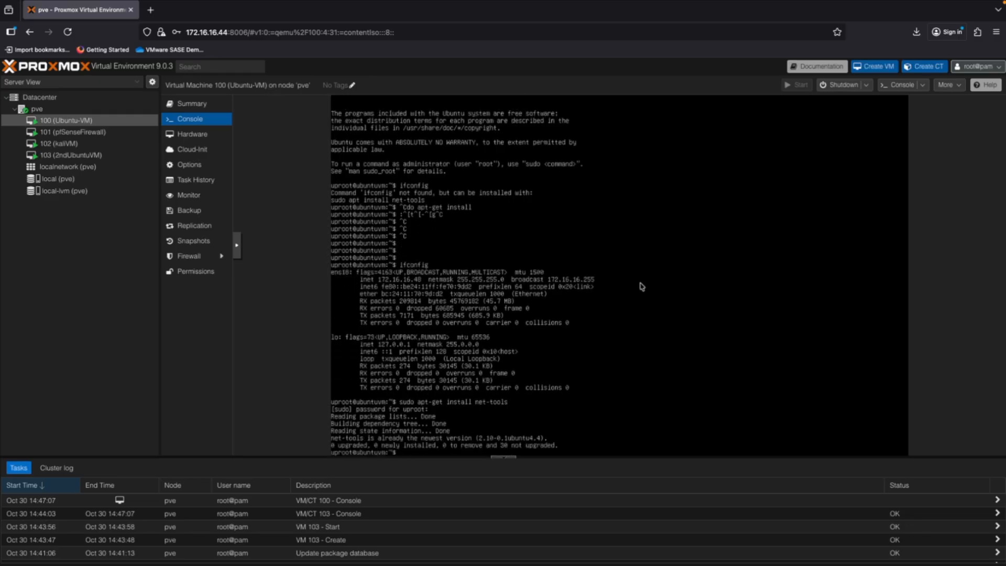
type("ifconf")
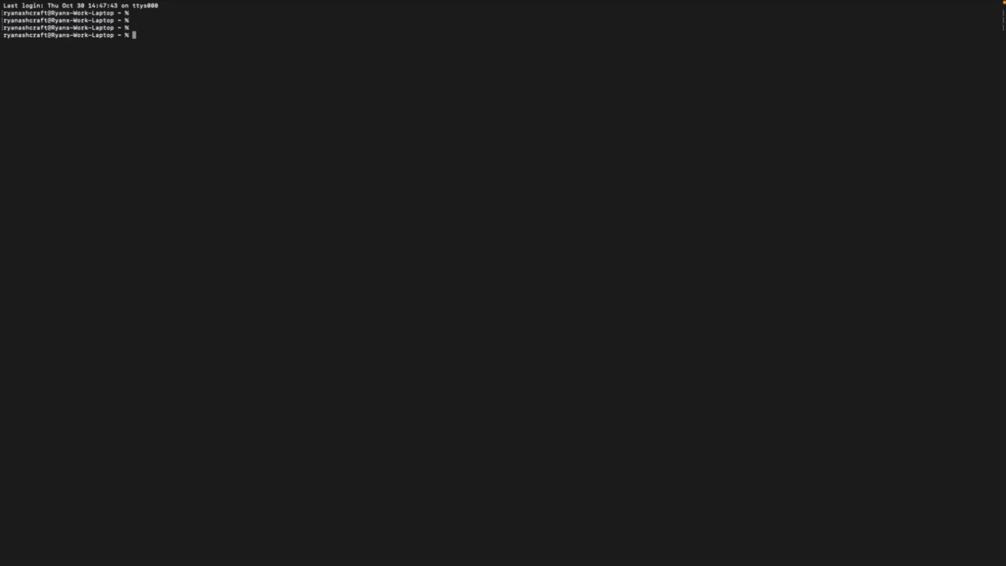
Step: Ping 172.16.16.48 and stop it with Ctrl+C to see zero packet loss
type("ping 17")
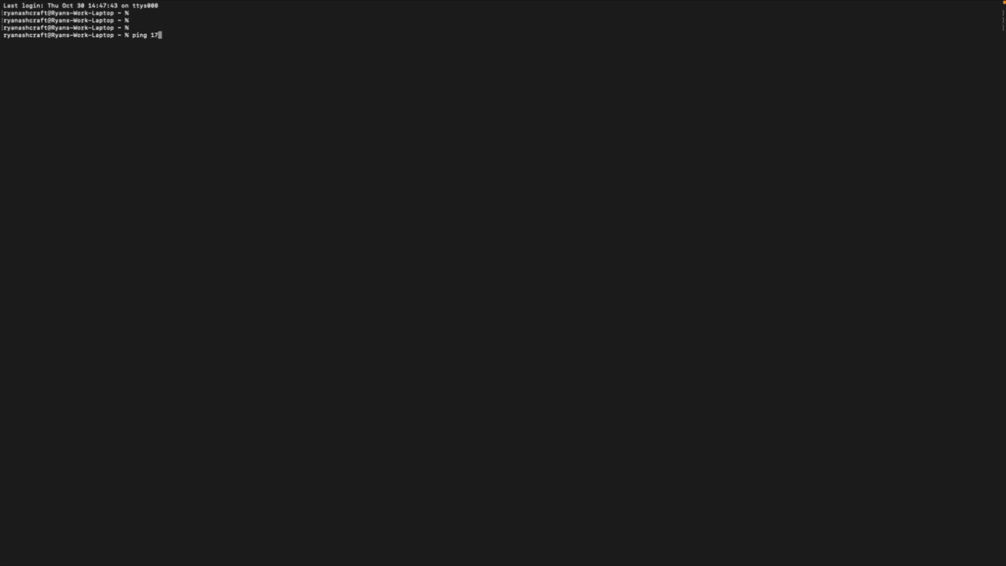
type("2.16.16.")
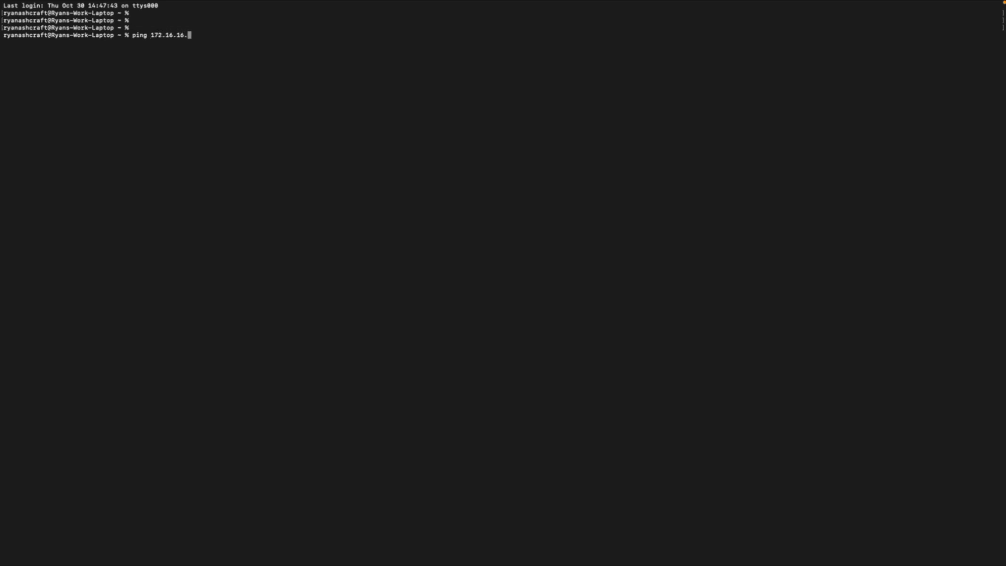
key("Return")
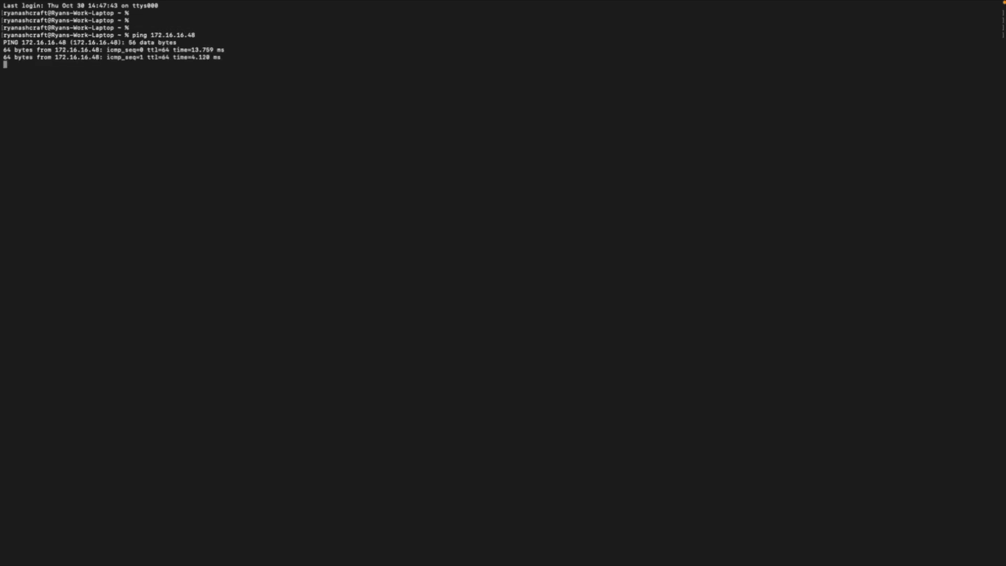
key("ctrl+c")
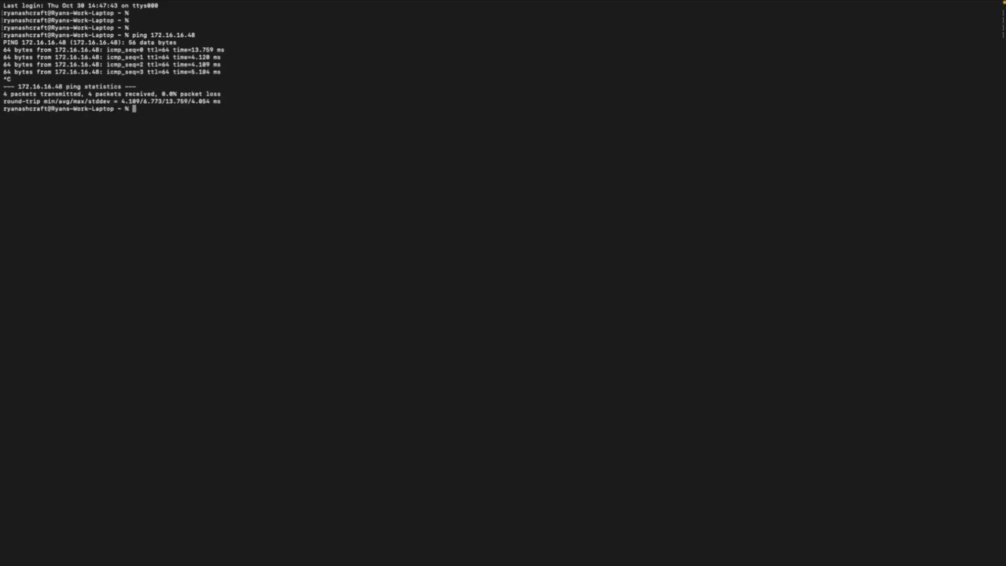
type("ssh uproot")
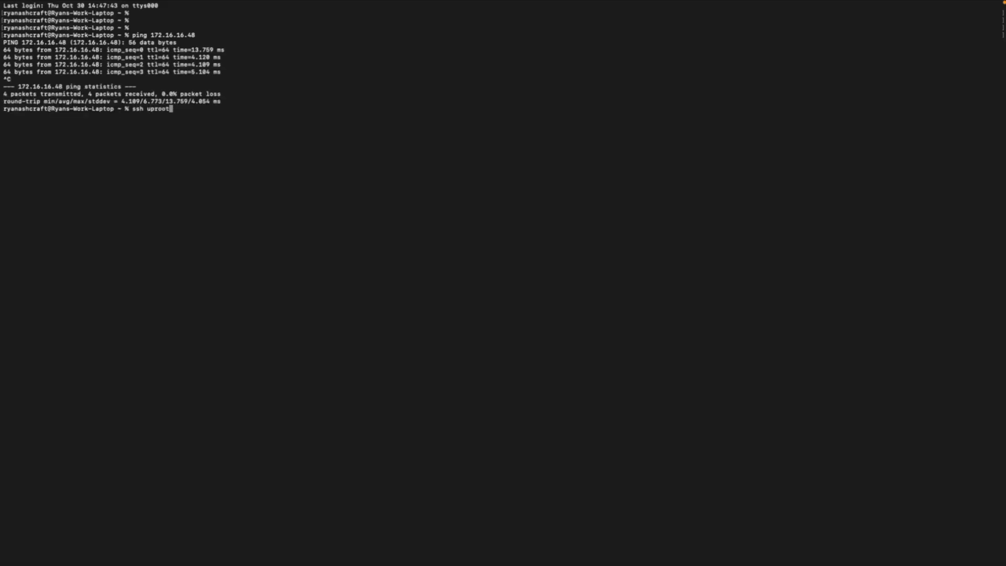
type("@172.16.16.48")
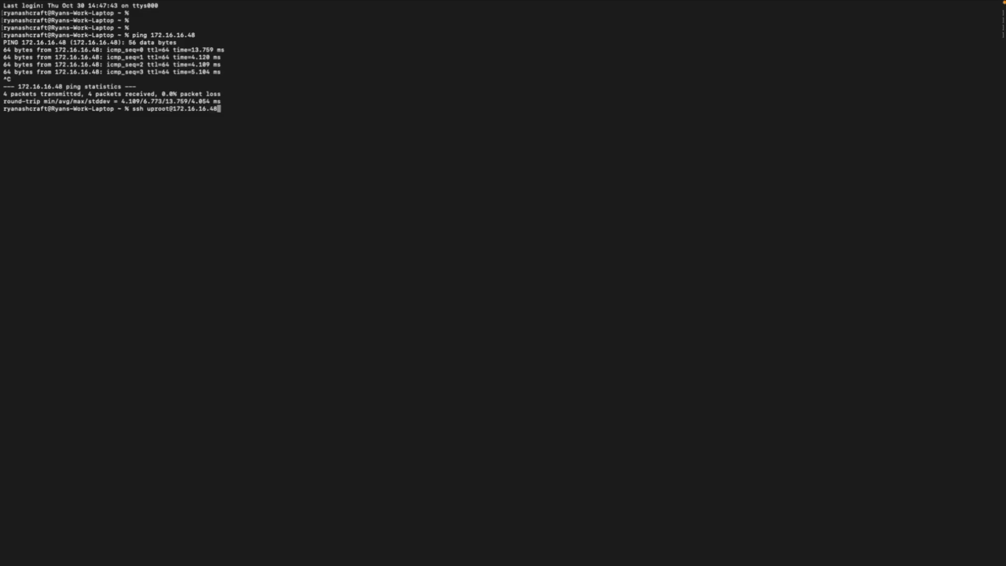
key("Return")
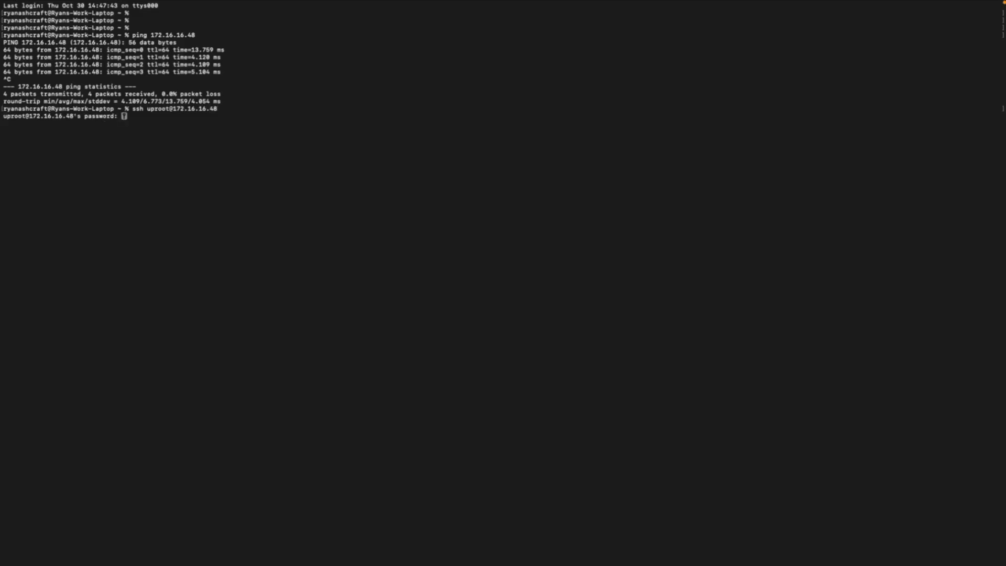